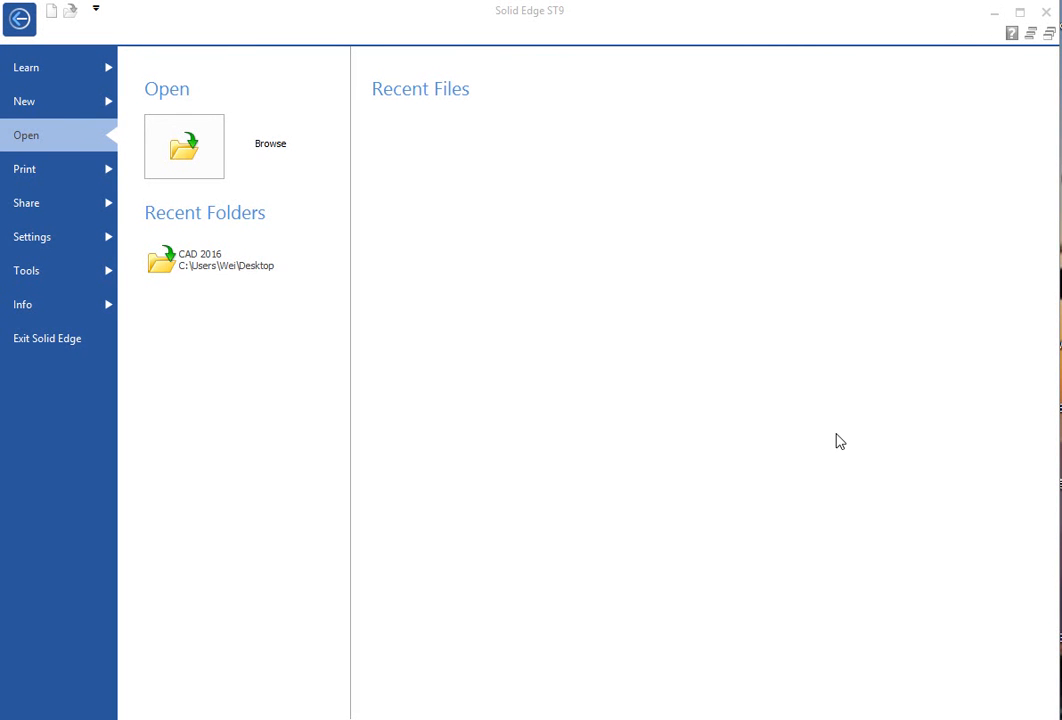
mouse_move(730, 392)
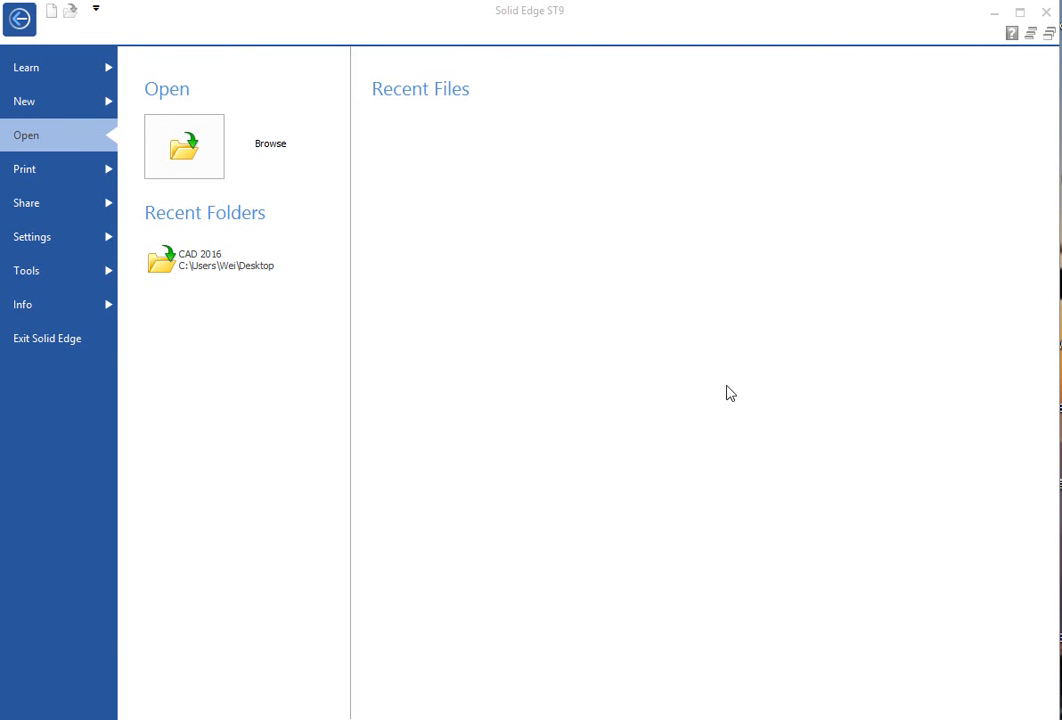
mouse_move(564, 32)
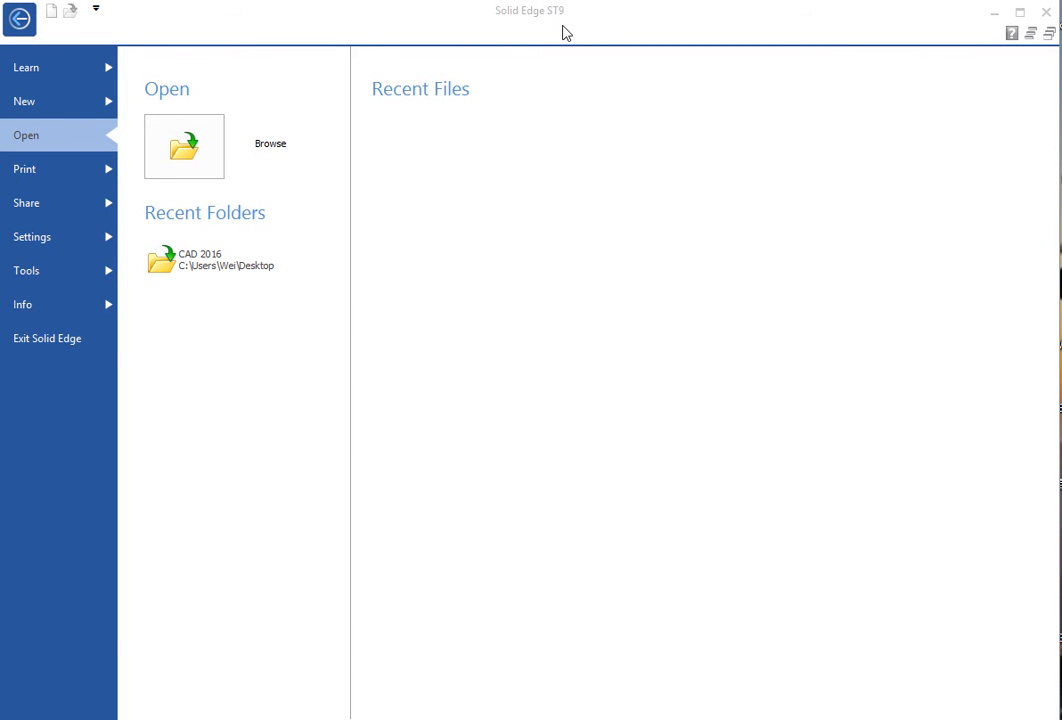
mouse_move(574, 324)
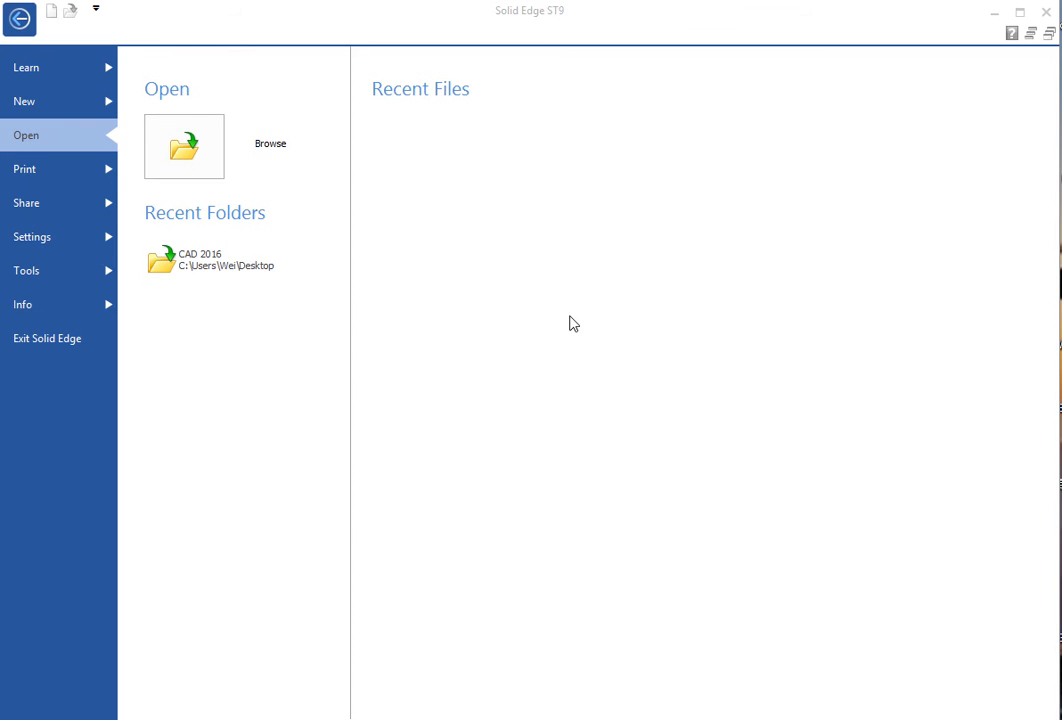
mouse_move(556, 336)
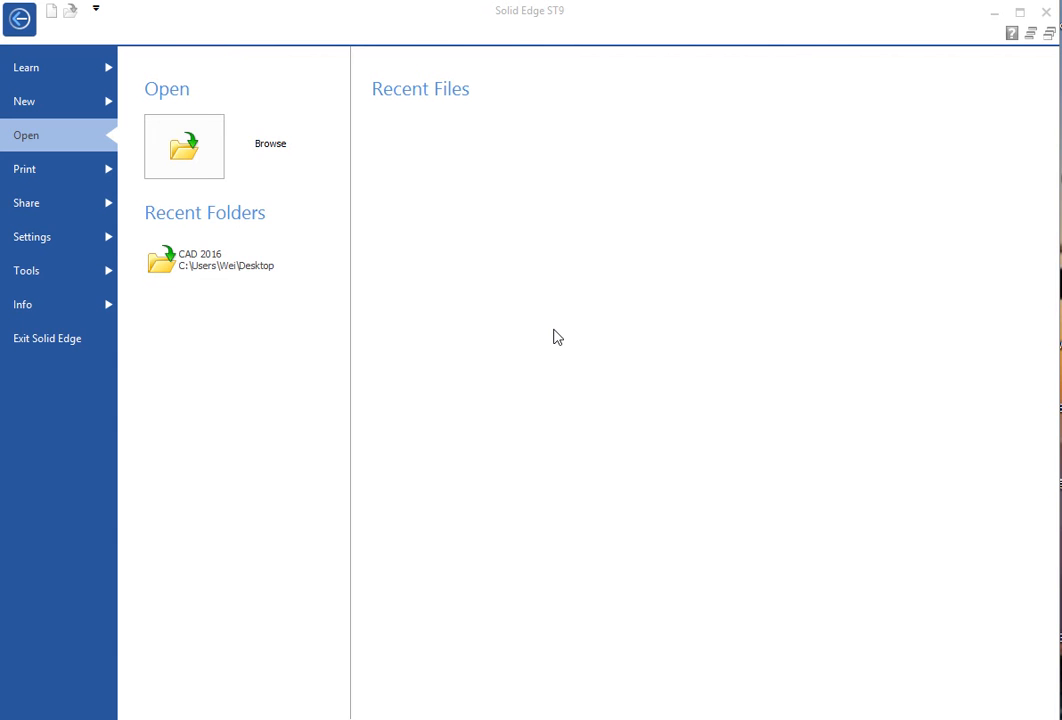
mouse_move(446, 234)
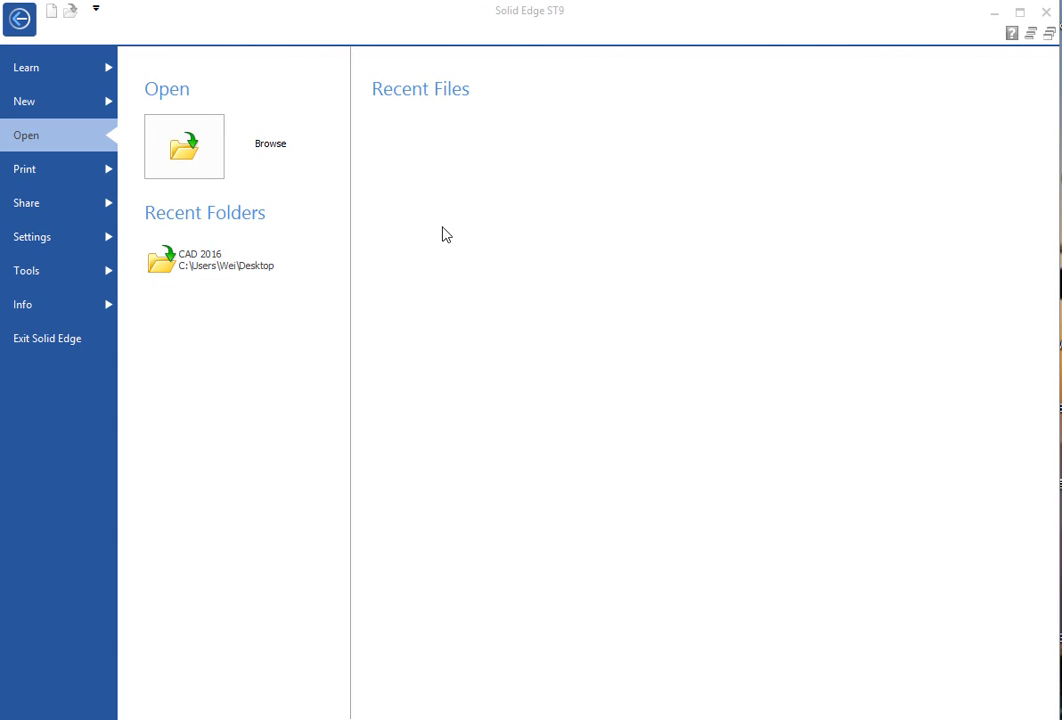
mouse_move(436, 140)
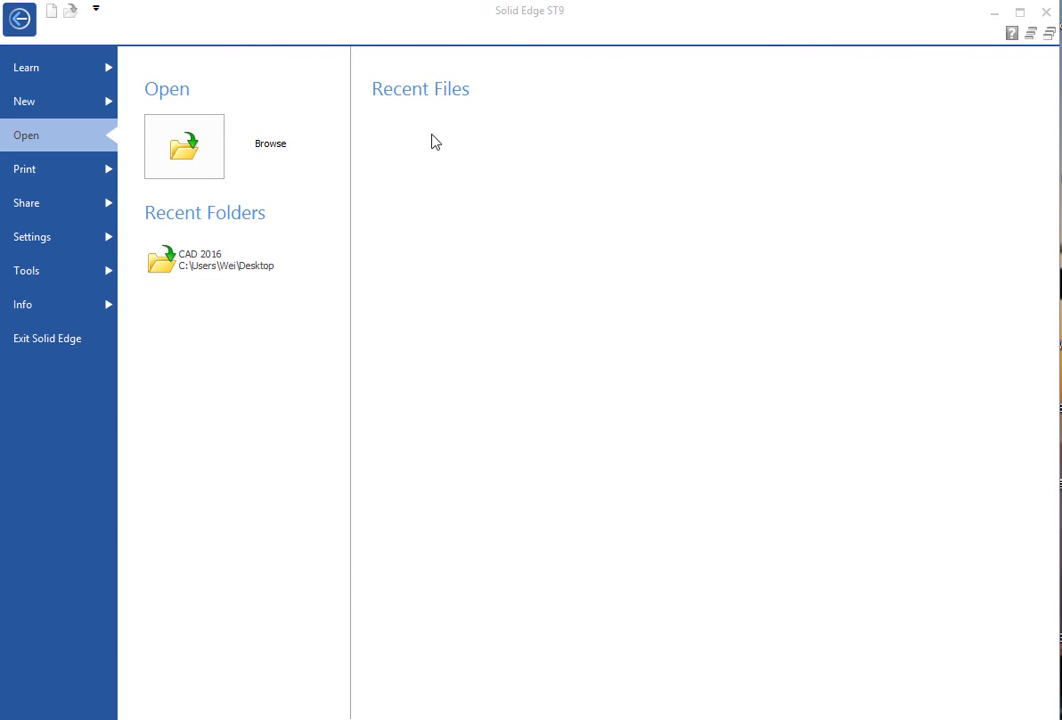
mouse_move(406, 140)
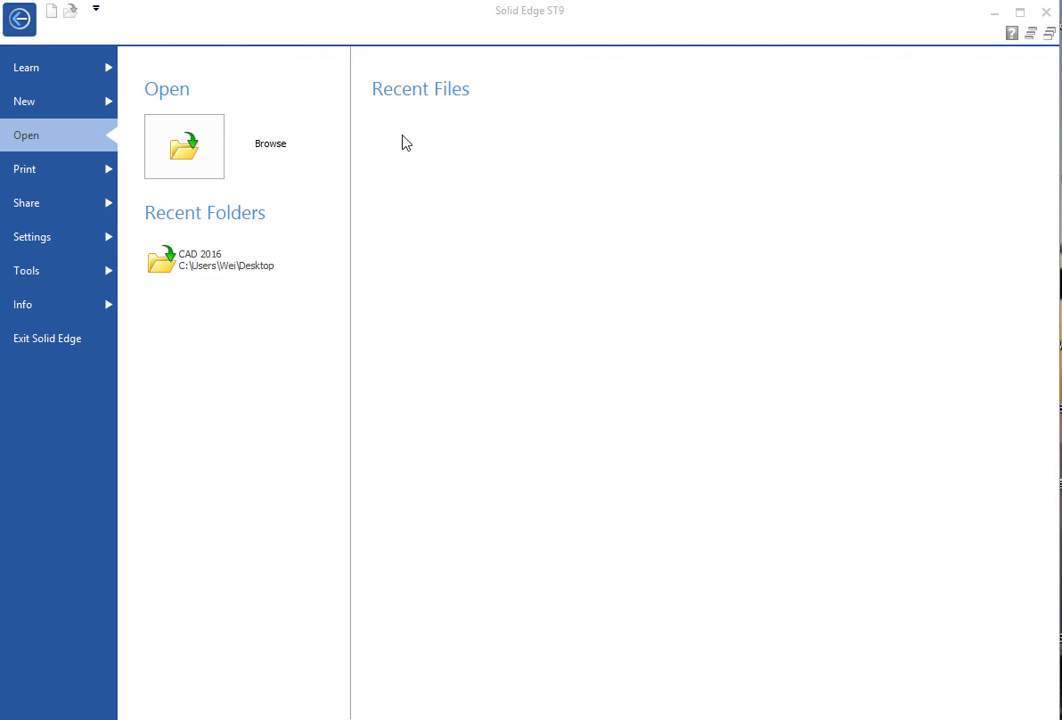
mouse_move(874, 132)
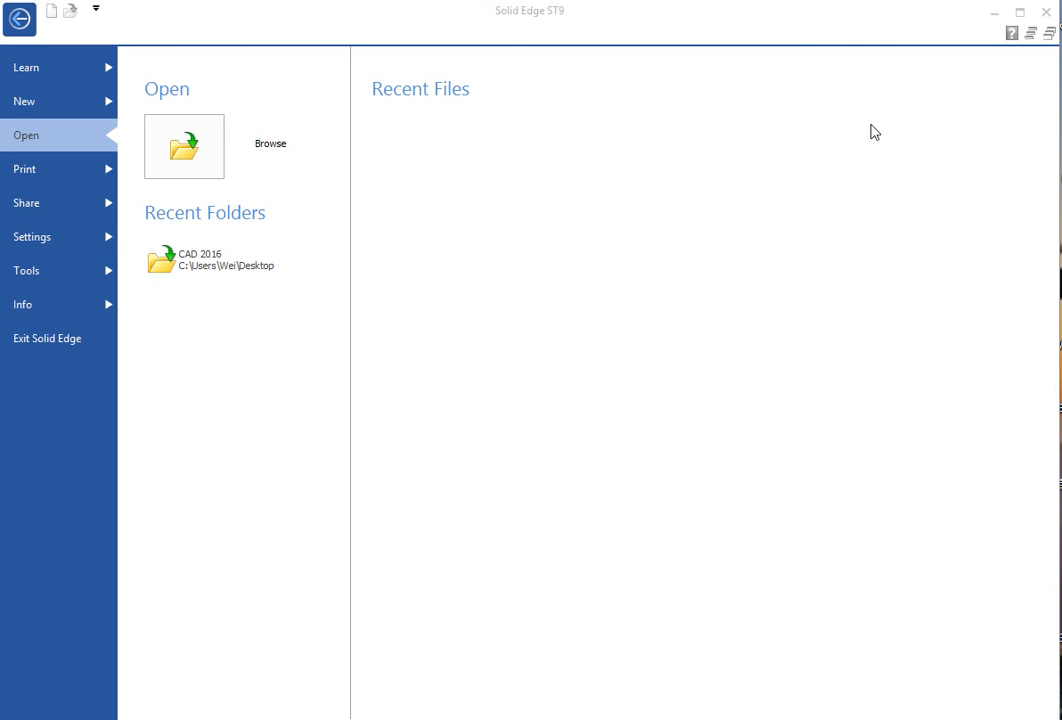
mouse_move(224, 364)
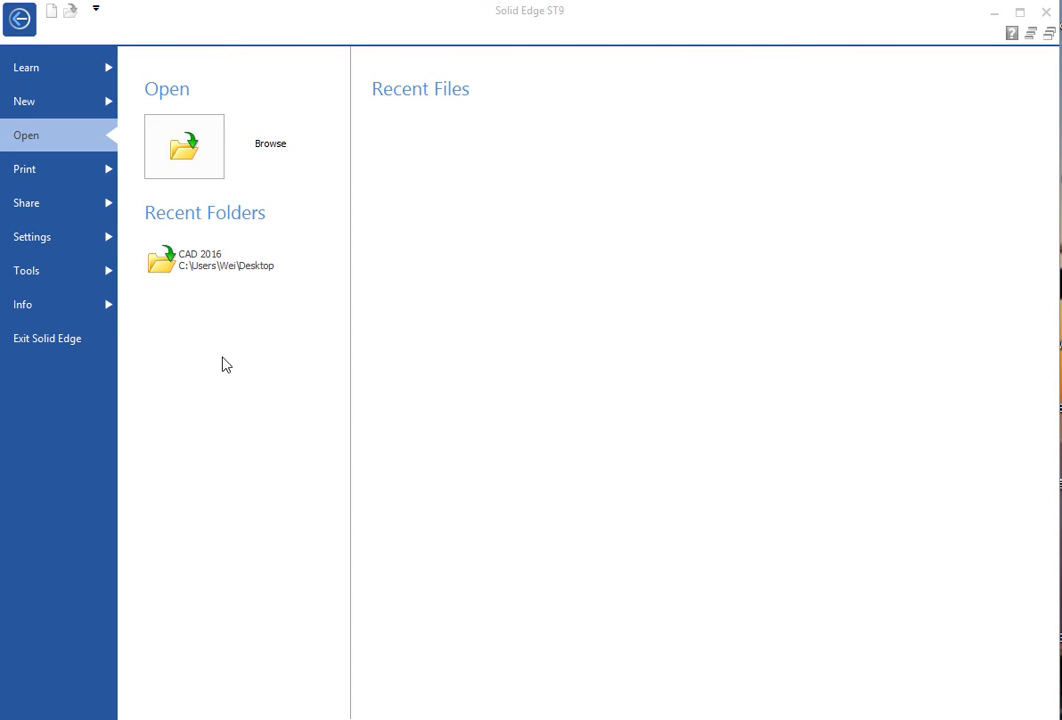
mouse_move(312, 312)
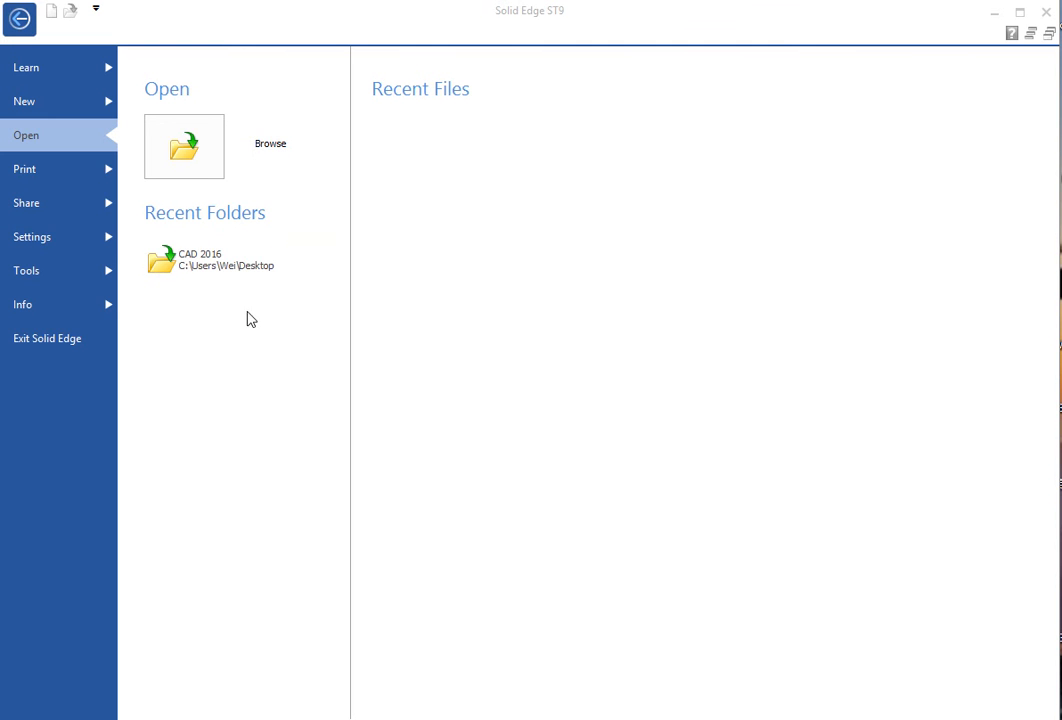
mouse_move(308, 328)
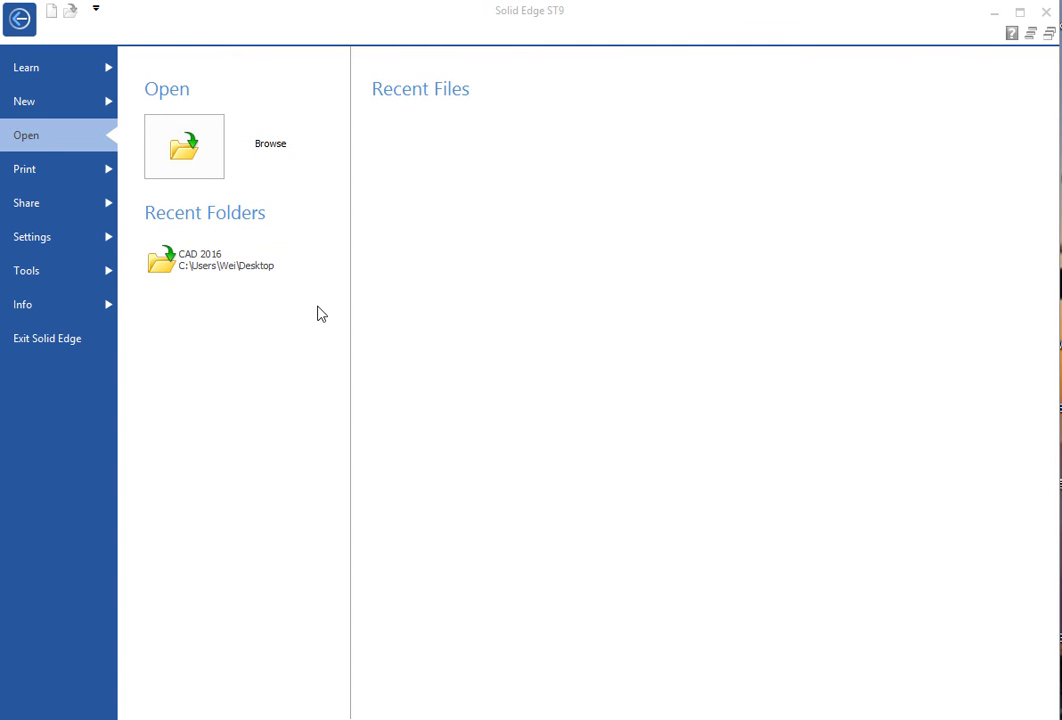
mouse_move(36, 128)
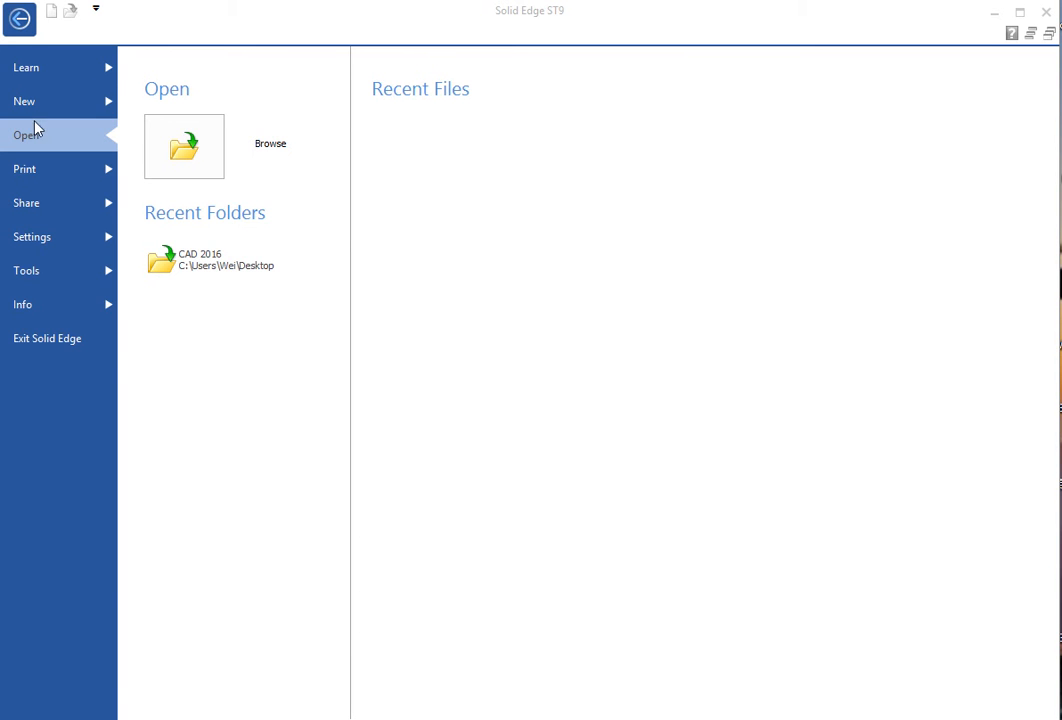
Step: Show the New page listing the GB Metric document templates
left_click(24, 100)
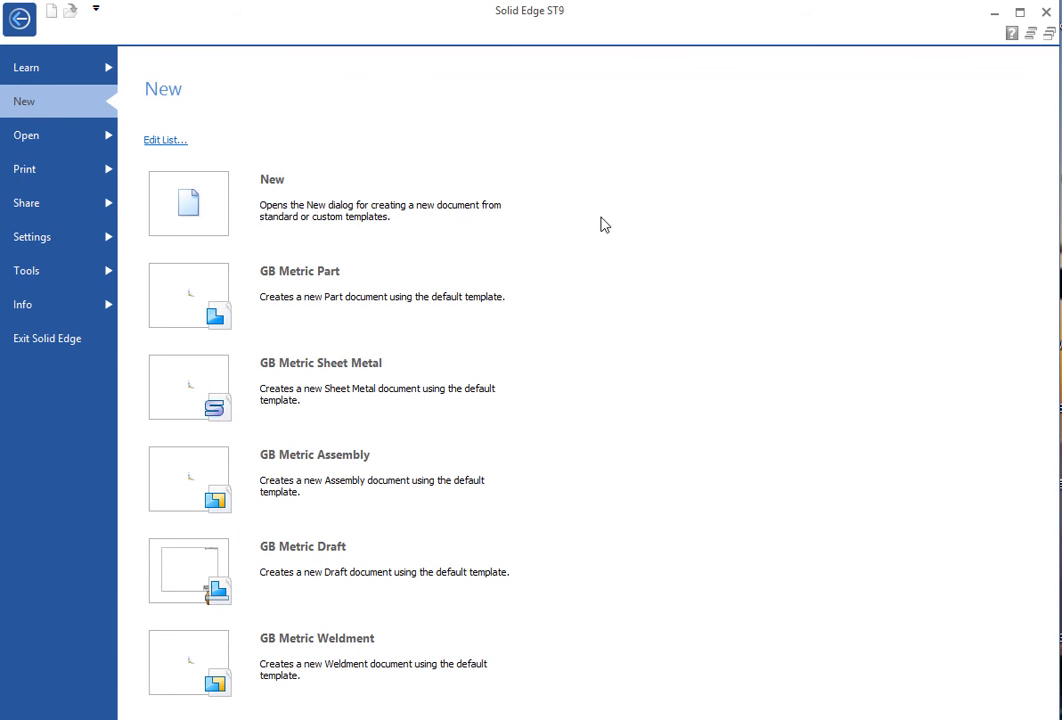
mouse_move(570, 184)
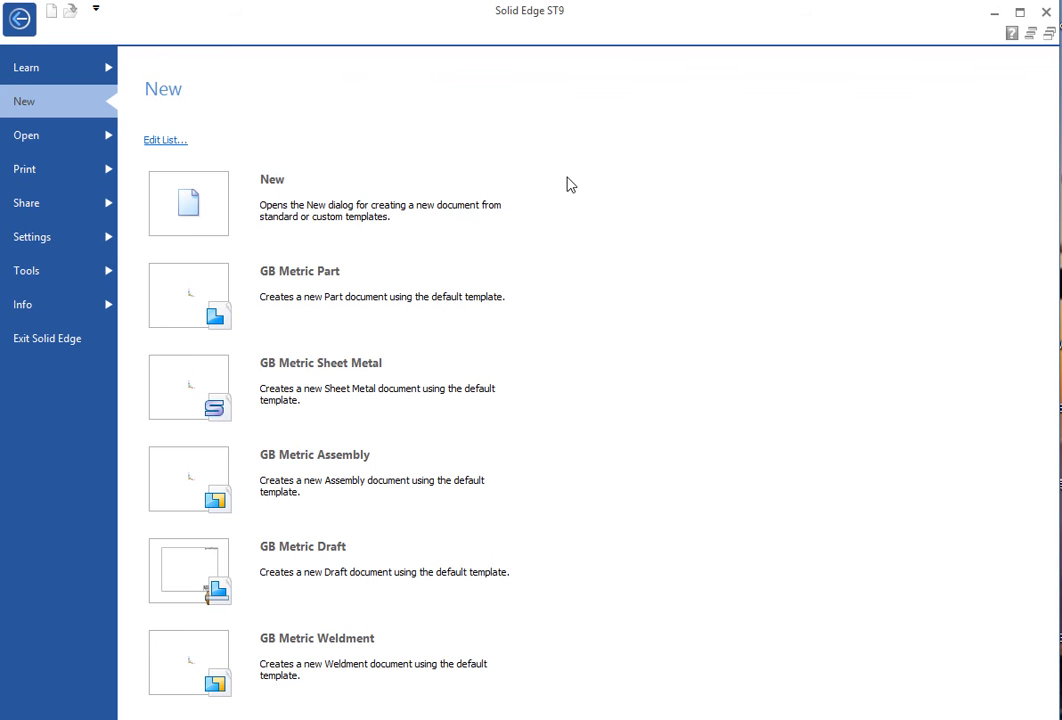
mouse_move(548, 700)
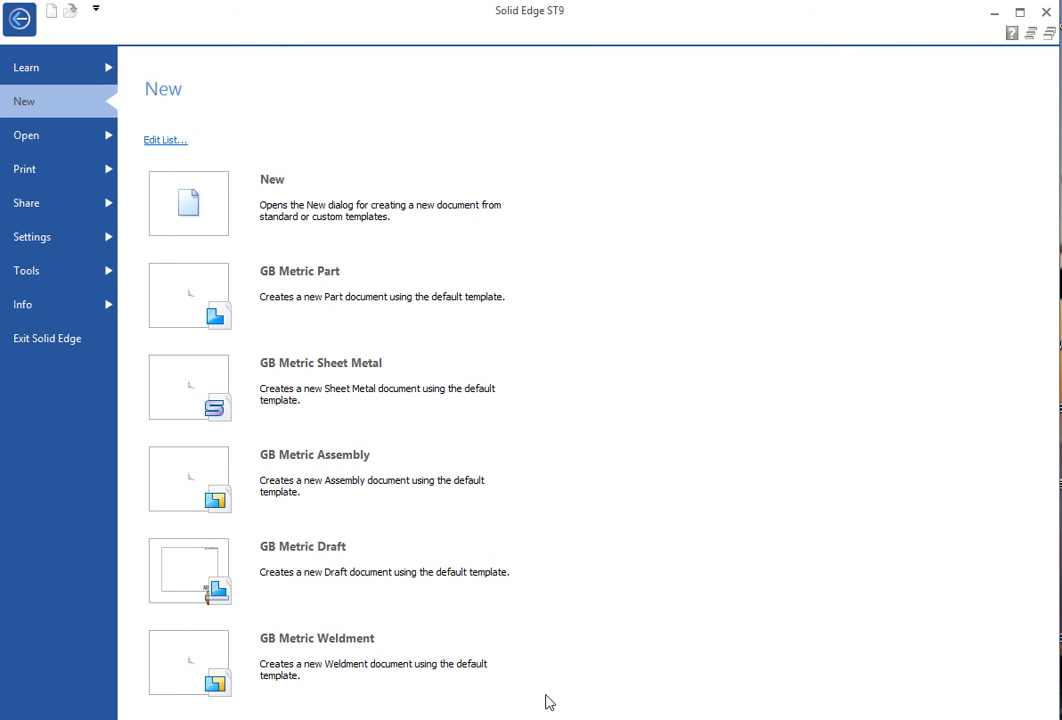
mouse_move(350, 296)
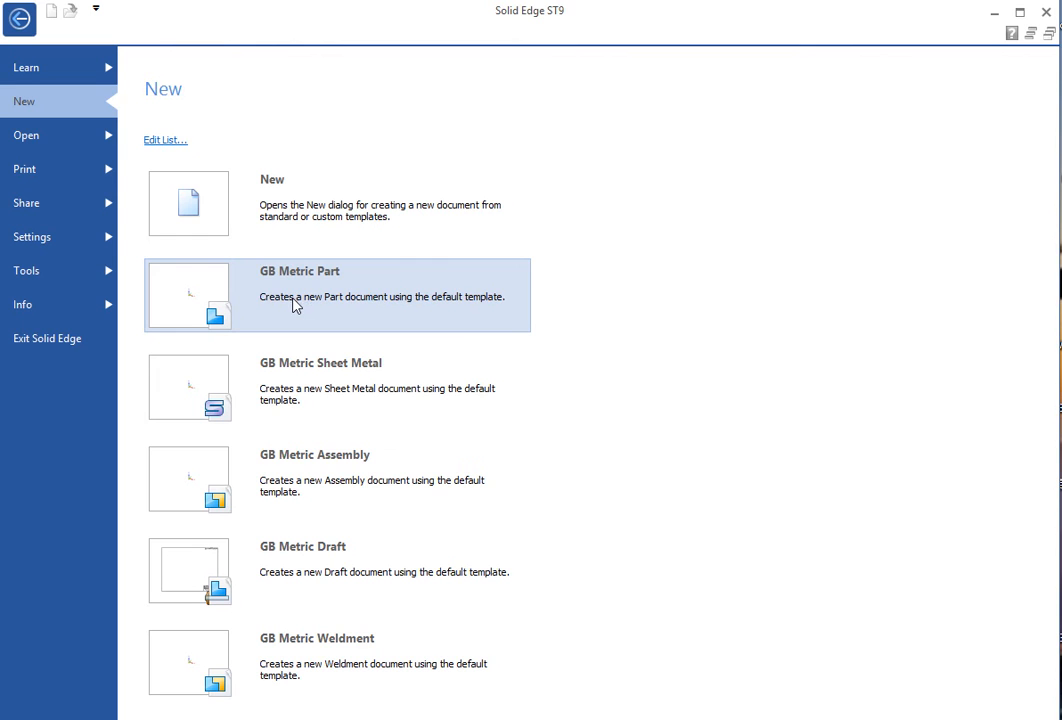
mouse_move(308, 490)
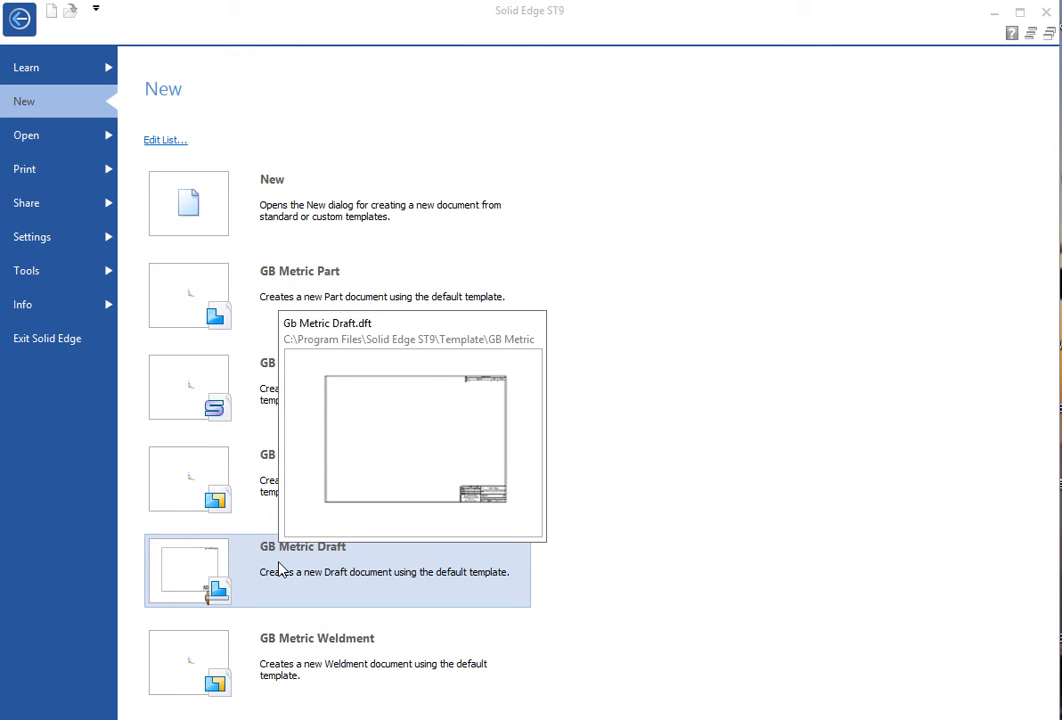
mouse_move(312, 284)
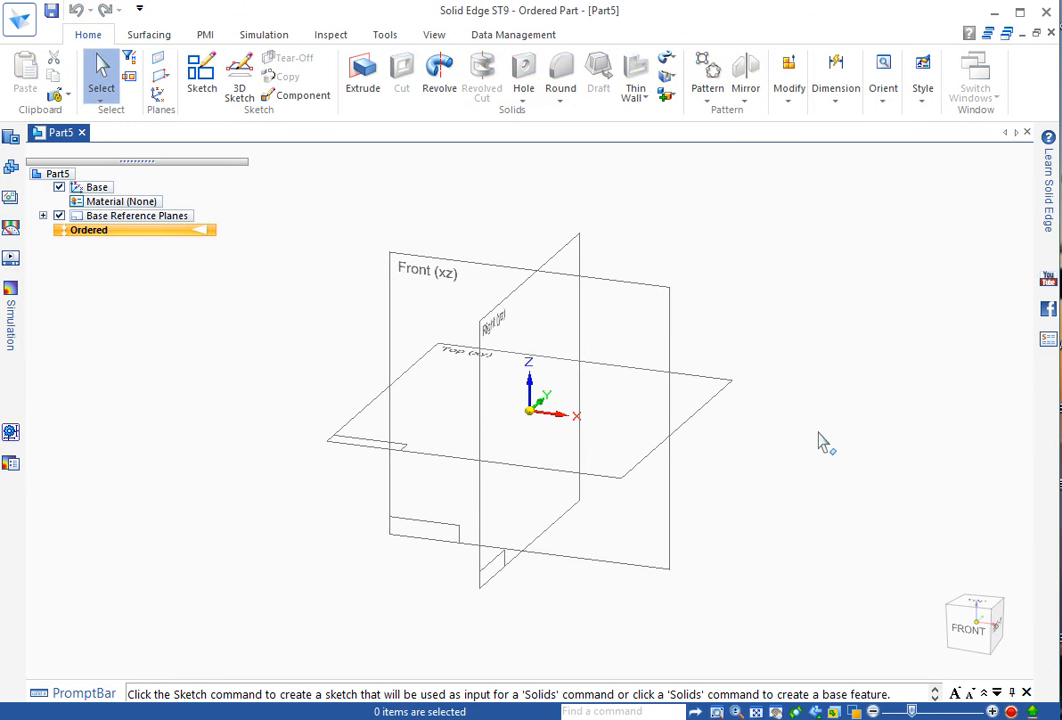
mouse_move(536, 412)
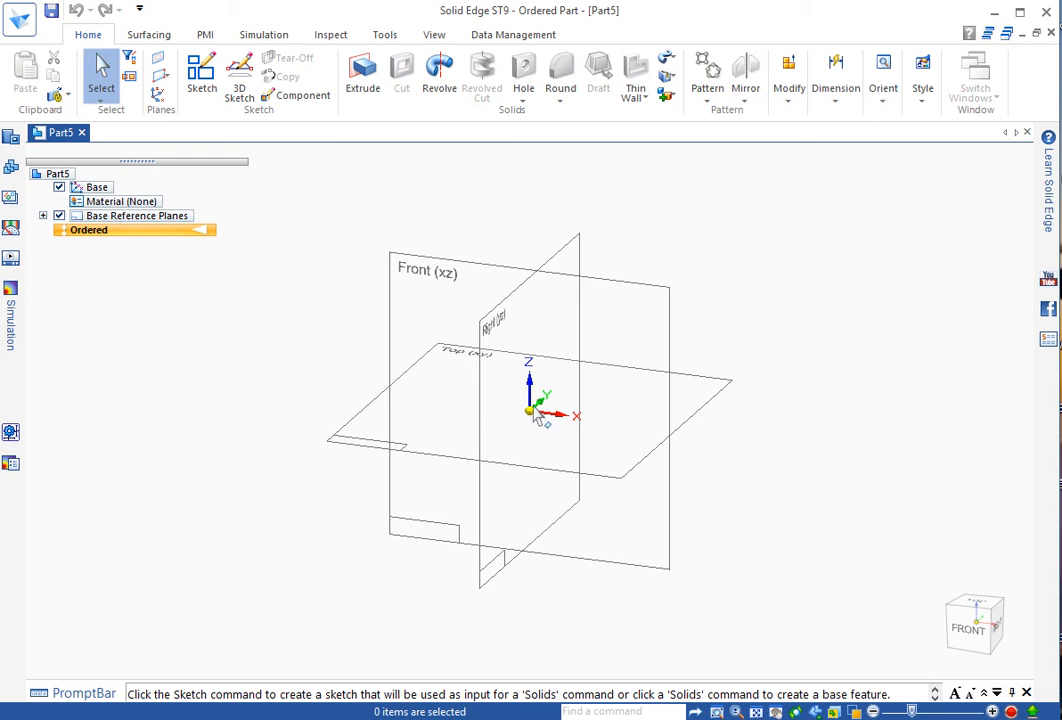
mouse_move(96, 244)
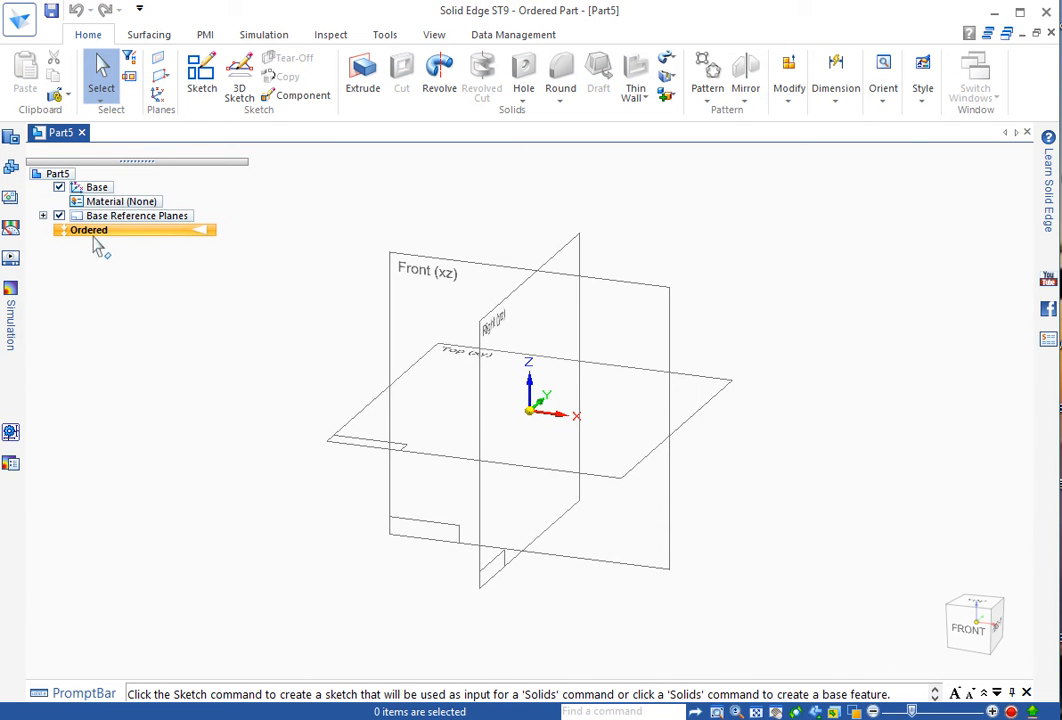
mouse_move(108, 248)
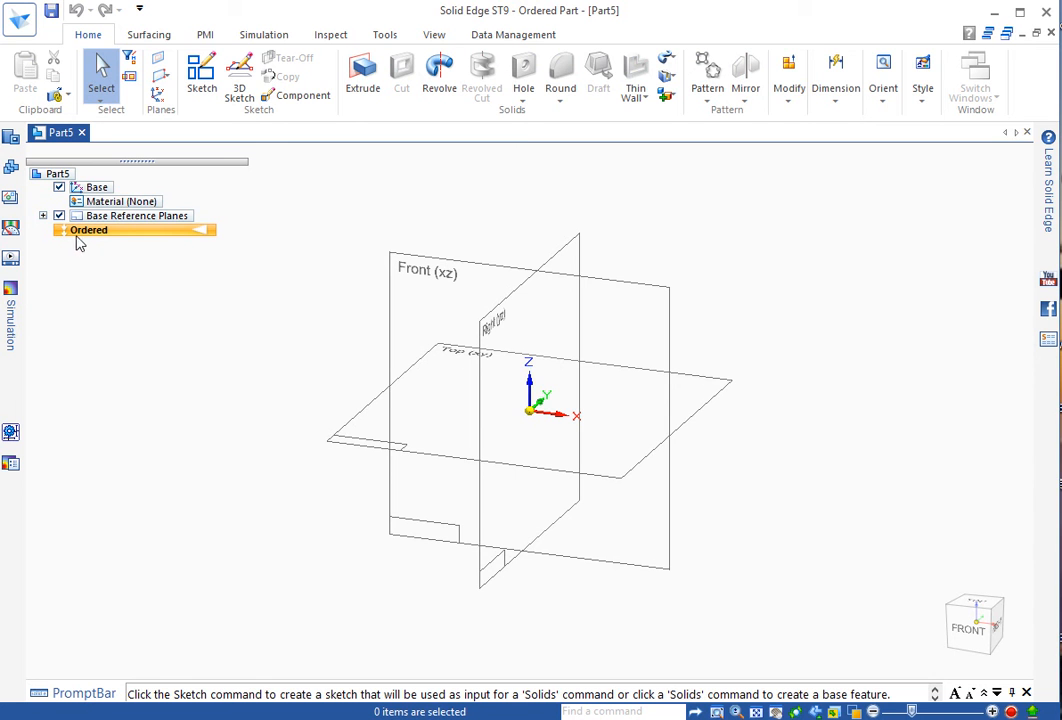
mouse_move(118, 276)
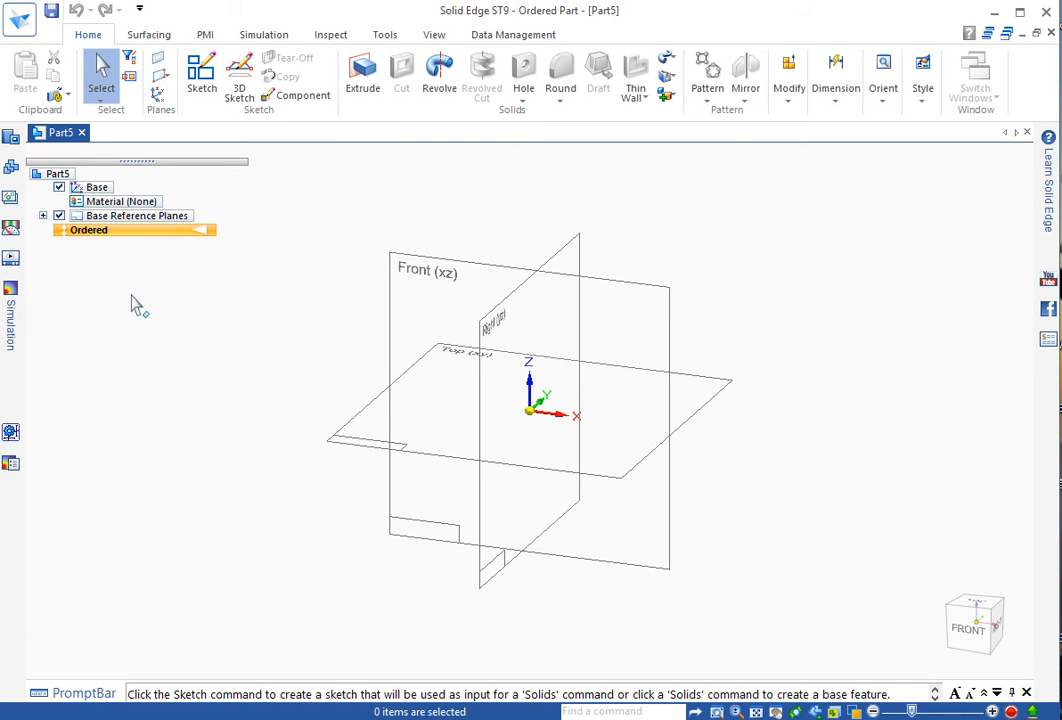
mouse_move(108, 296)
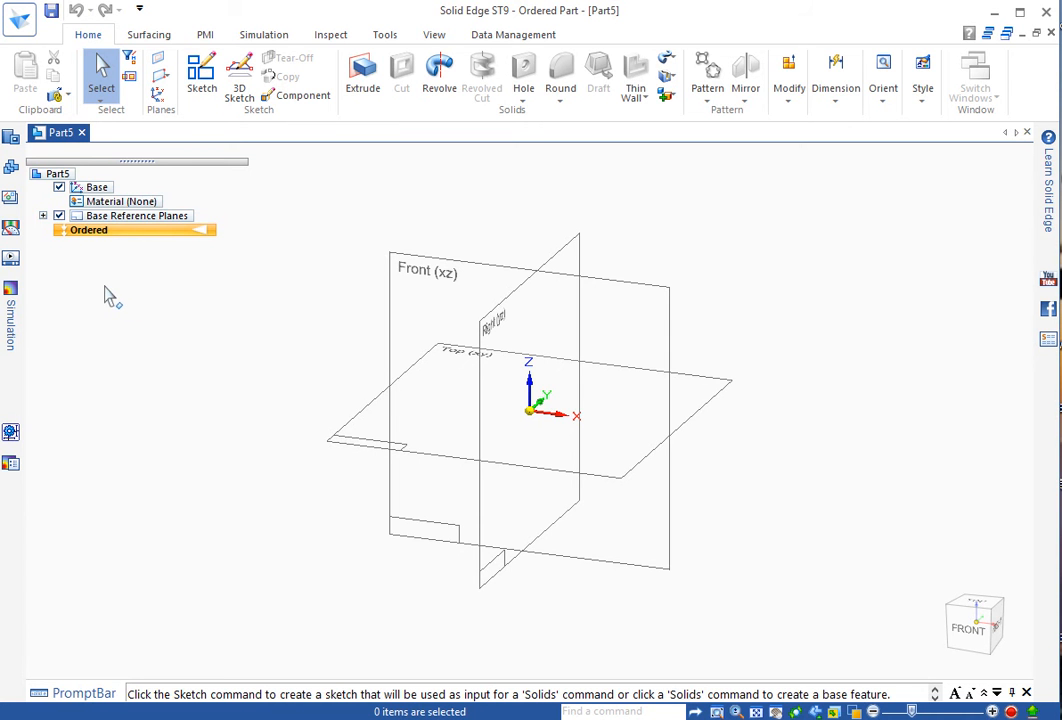
mouse_move(104, 284)
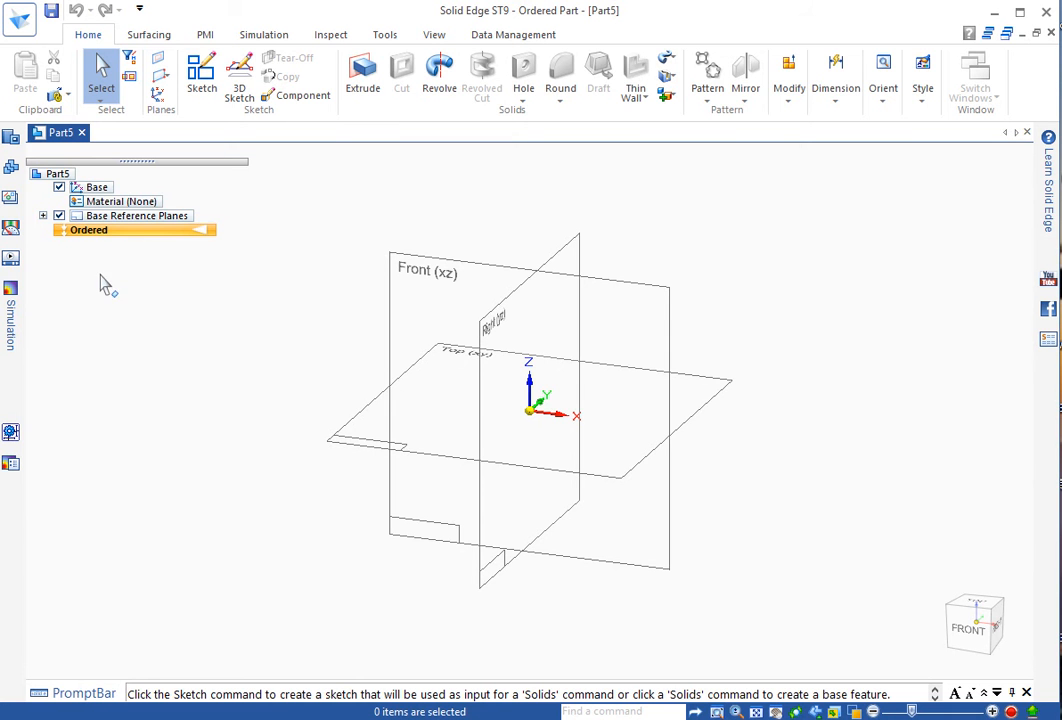
mouse_move(236, 290)
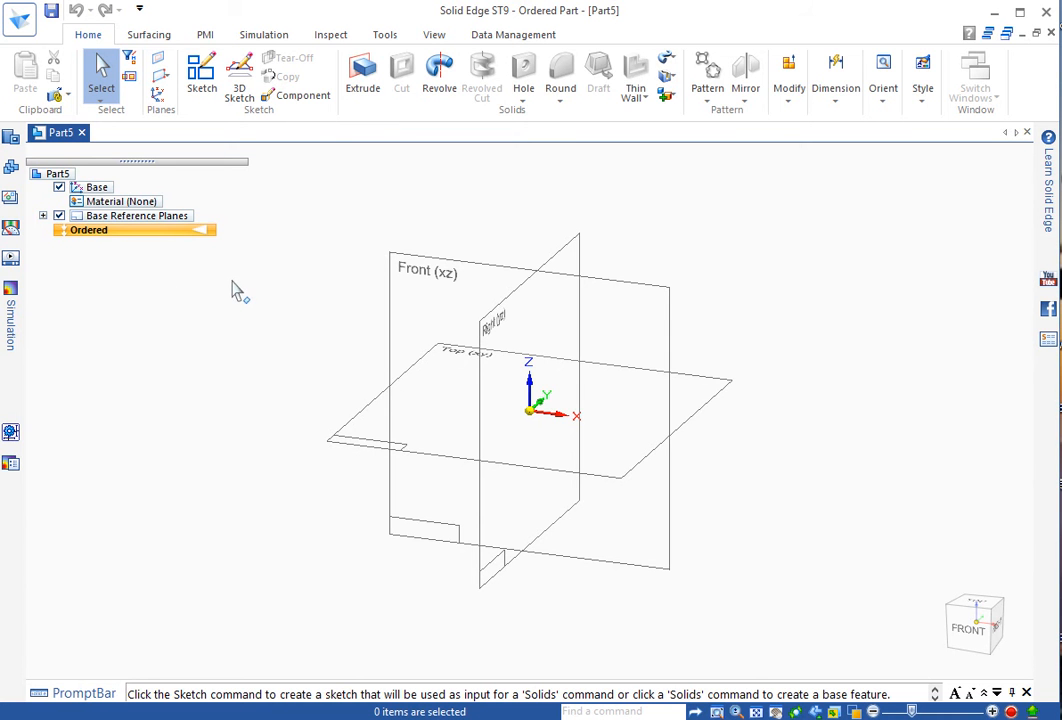
mouse_move(344, 214)
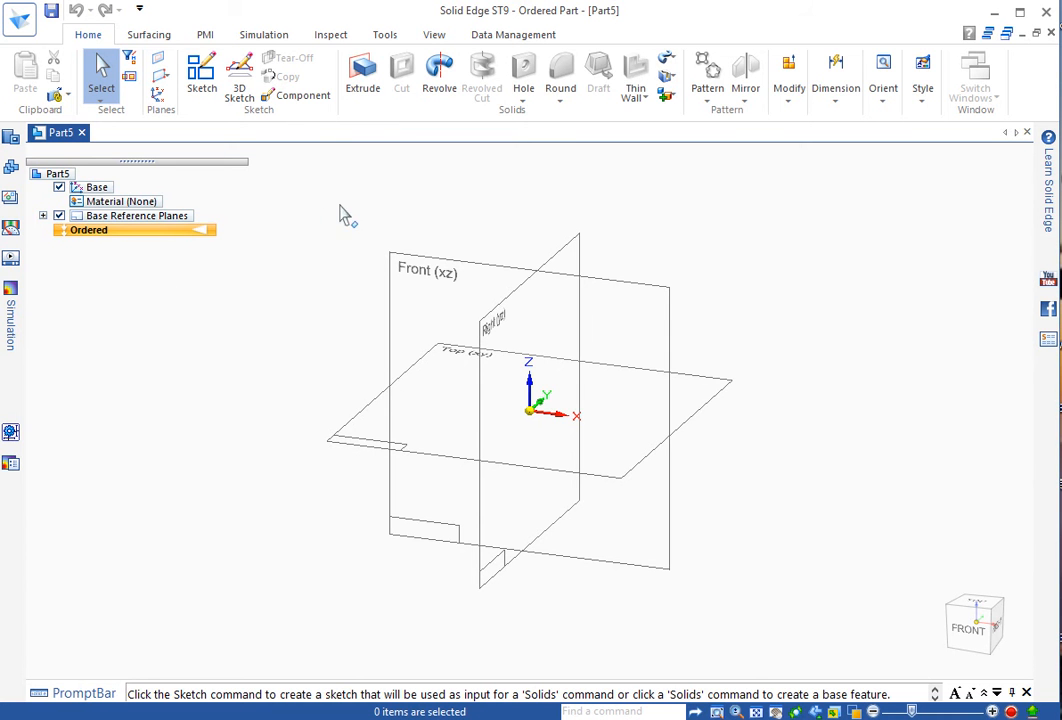
mouse_move(470, 114)
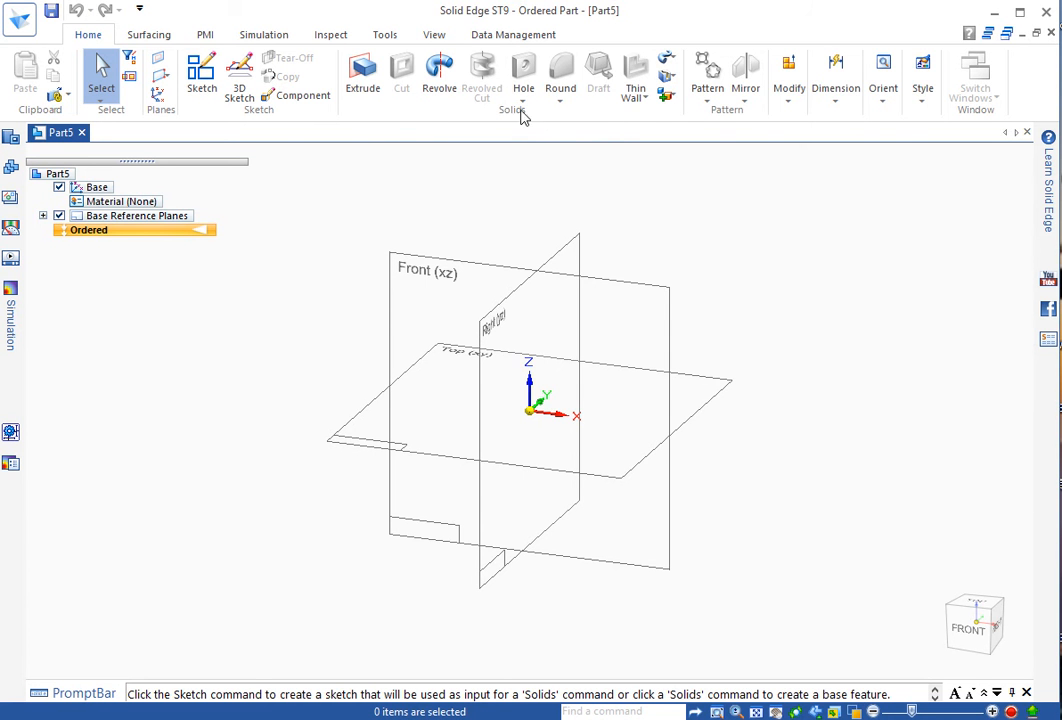
mouse_move(380, 114)
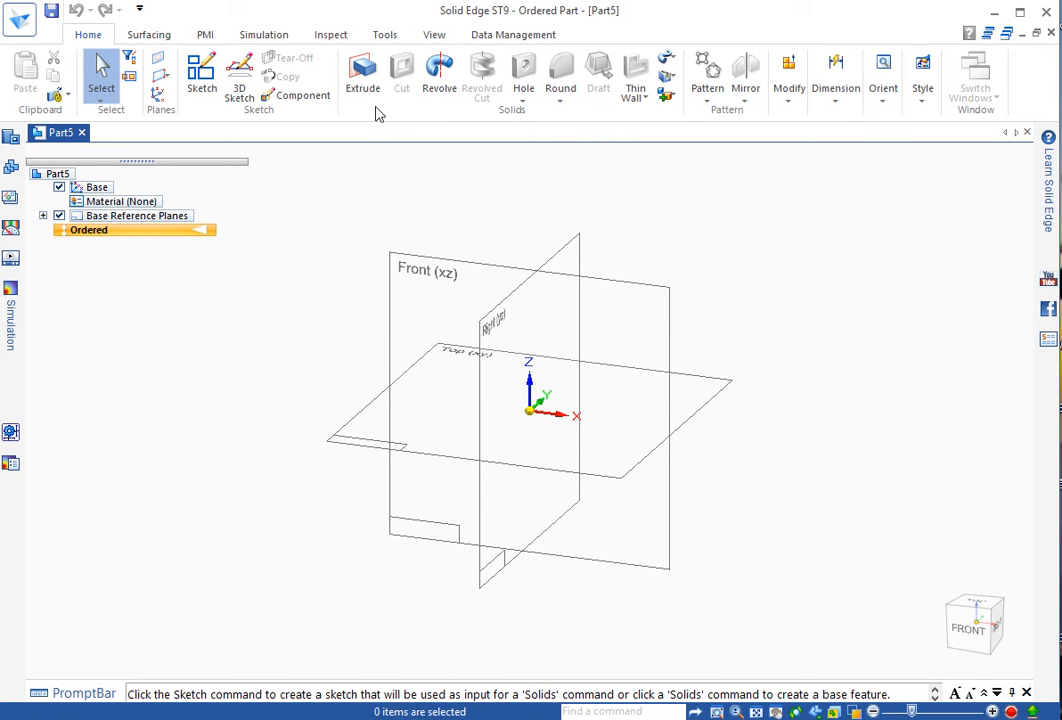
mouse_move(462, 112)
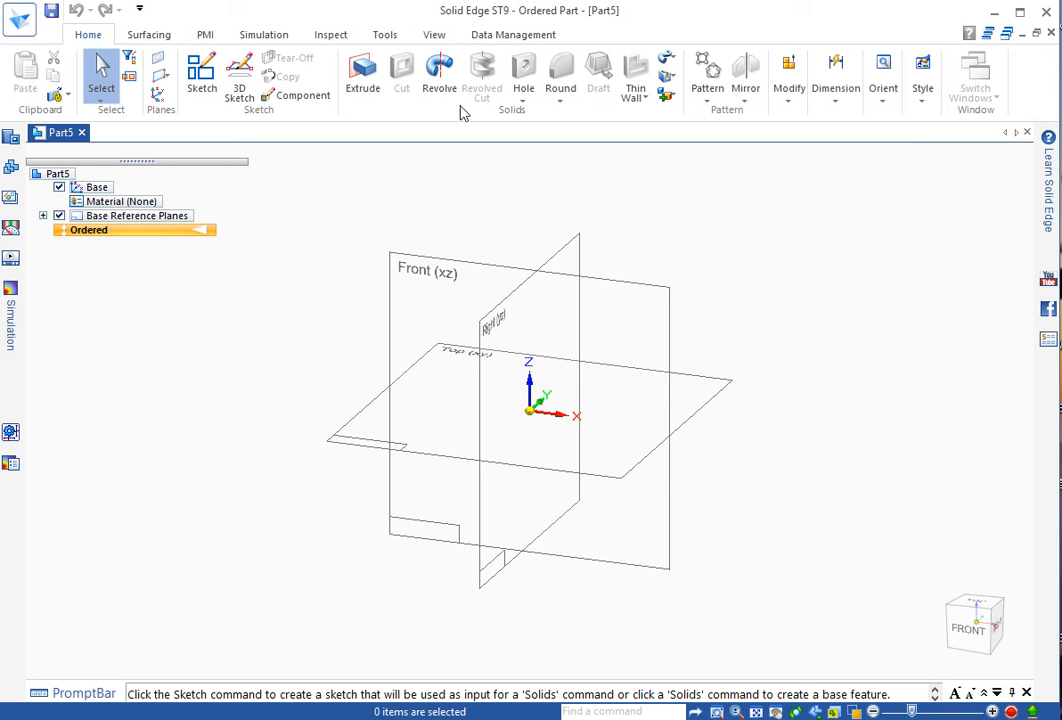
mouse_move(372, 118)
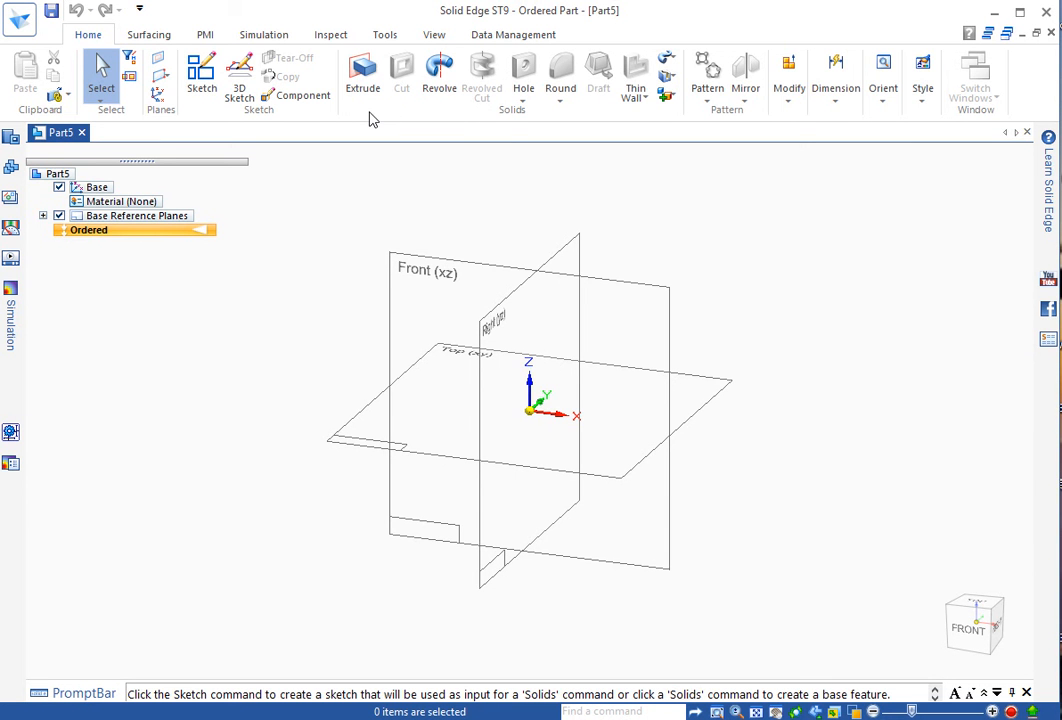
mouse_move(422, 116)
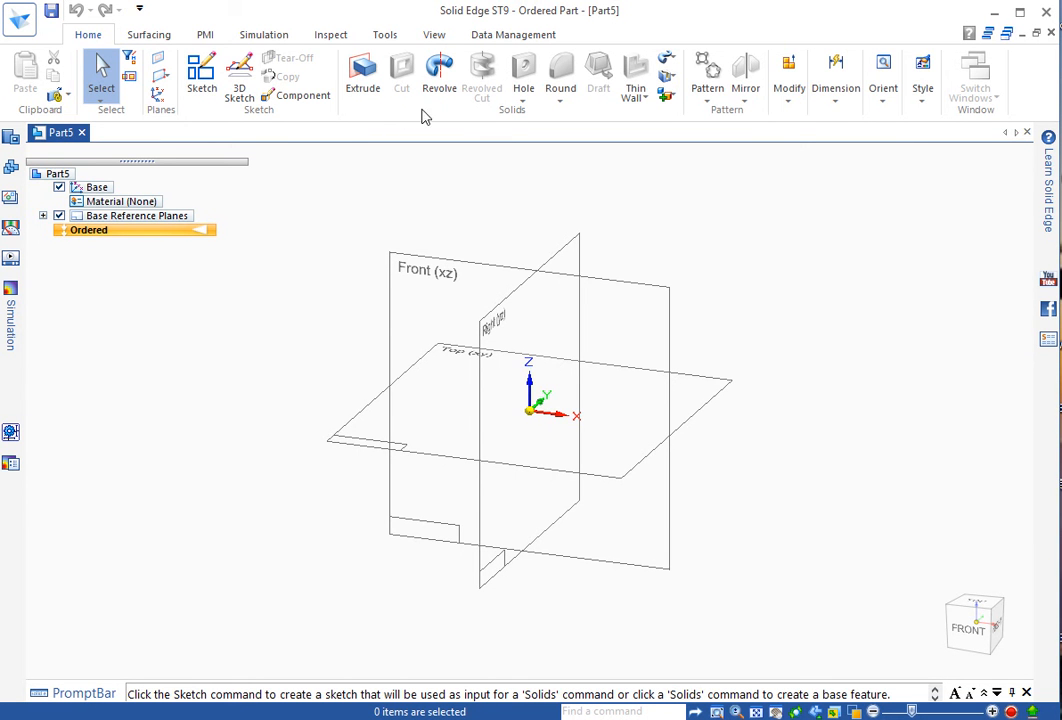
mouse_move(596, 114)
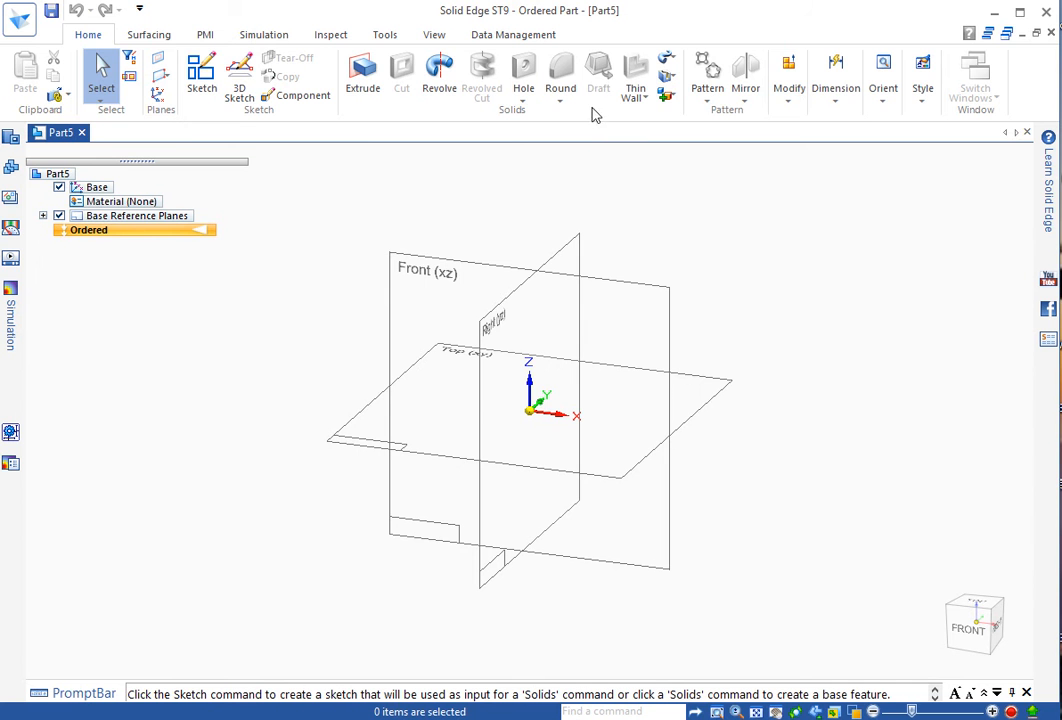
mouse_move(398, 120)
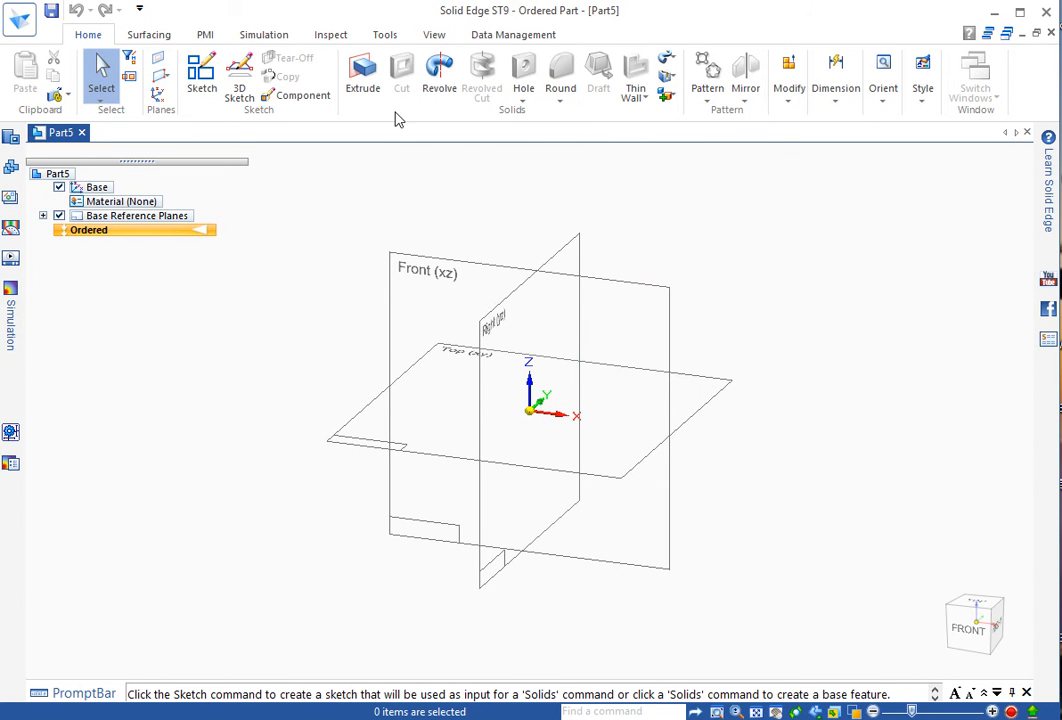
mouse_move(372, 118)
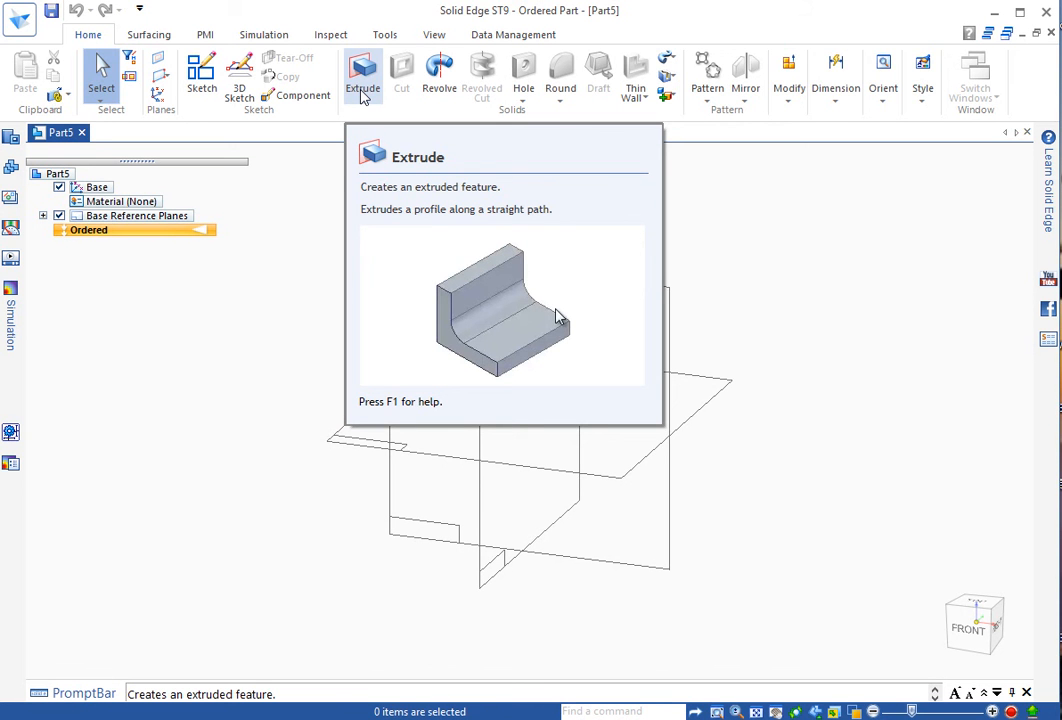
Step: Start an Extrude and choose the Front (xz) plane for the profile sketch
left_click(362, 76)
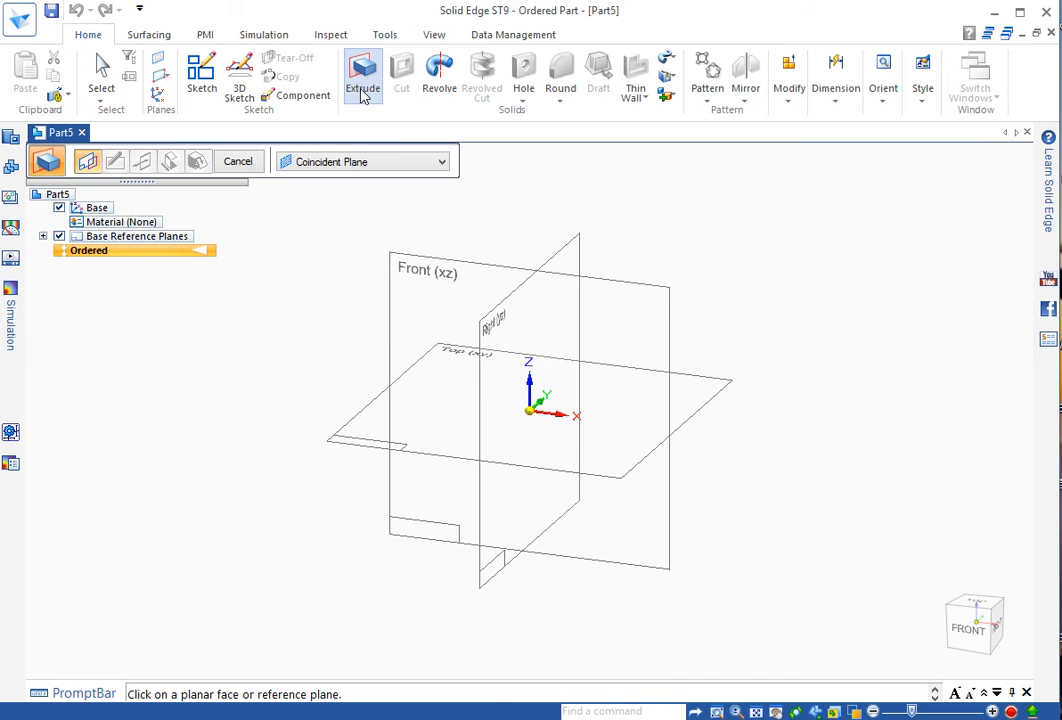
mouse_move(450, 218)
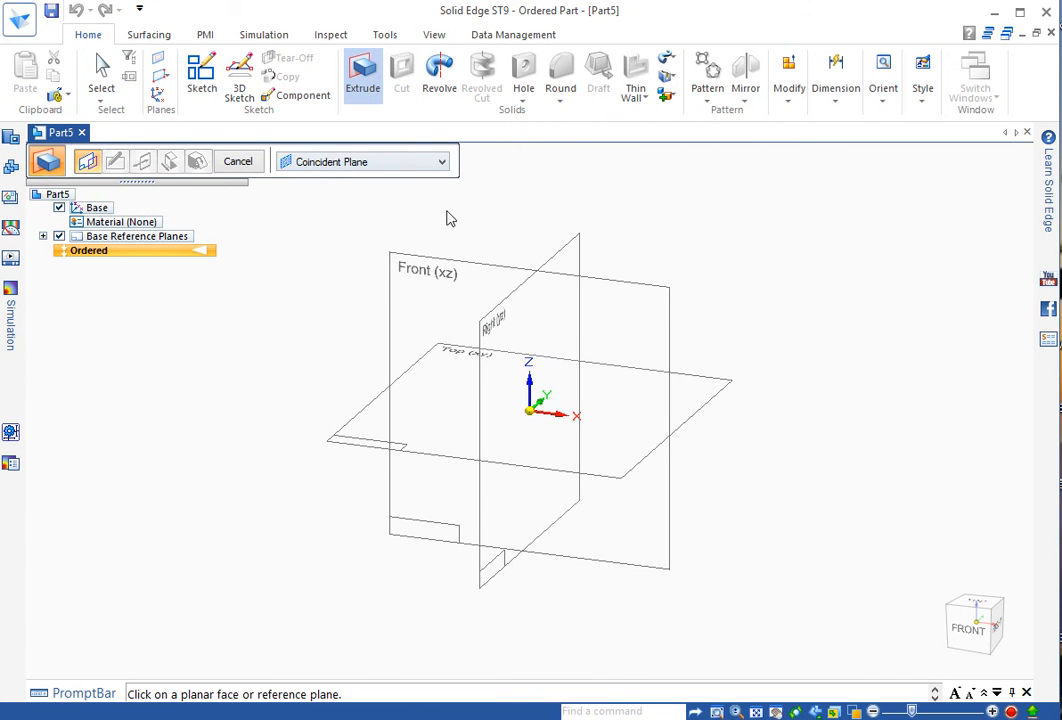
mouse_move(714, 332)
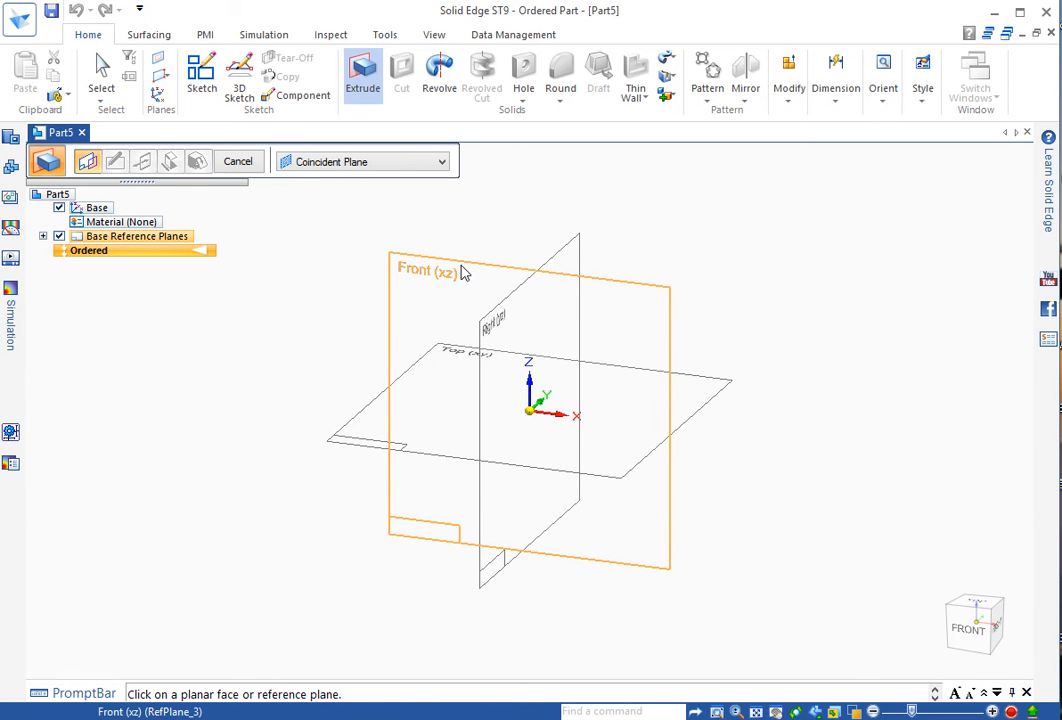
mouse_move(460, 270)
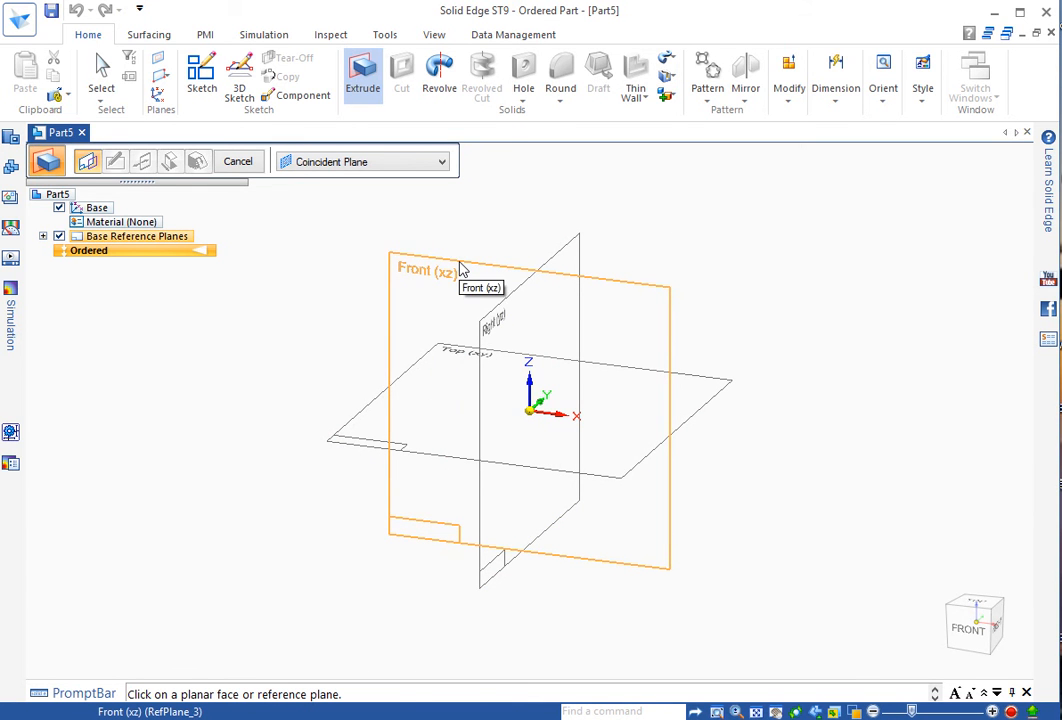
left_click(460, 270)
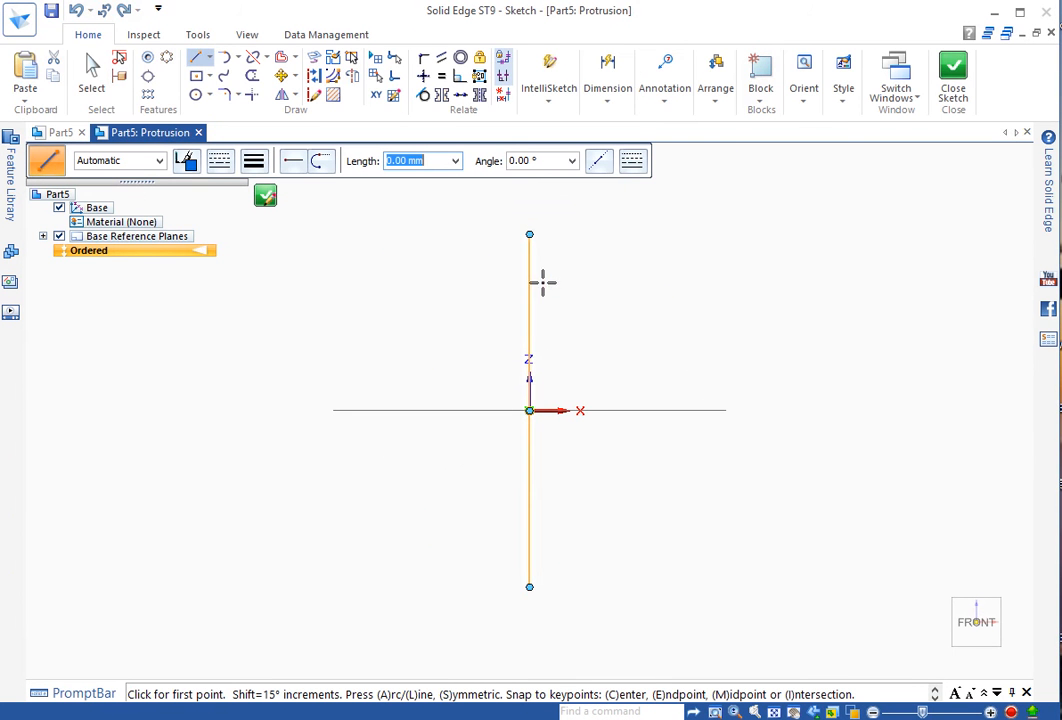
mouse_move(398, 300)
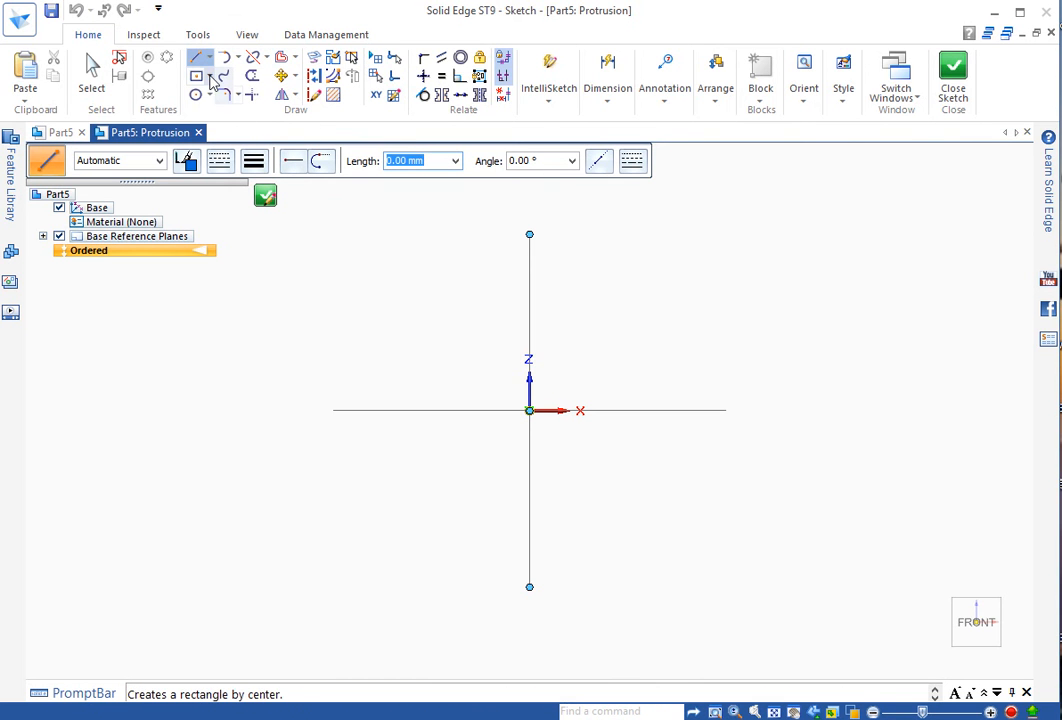
Step: Expand the Rectangle by Center drop-down to list the rectangle drawing methods
left_click(200, 56)
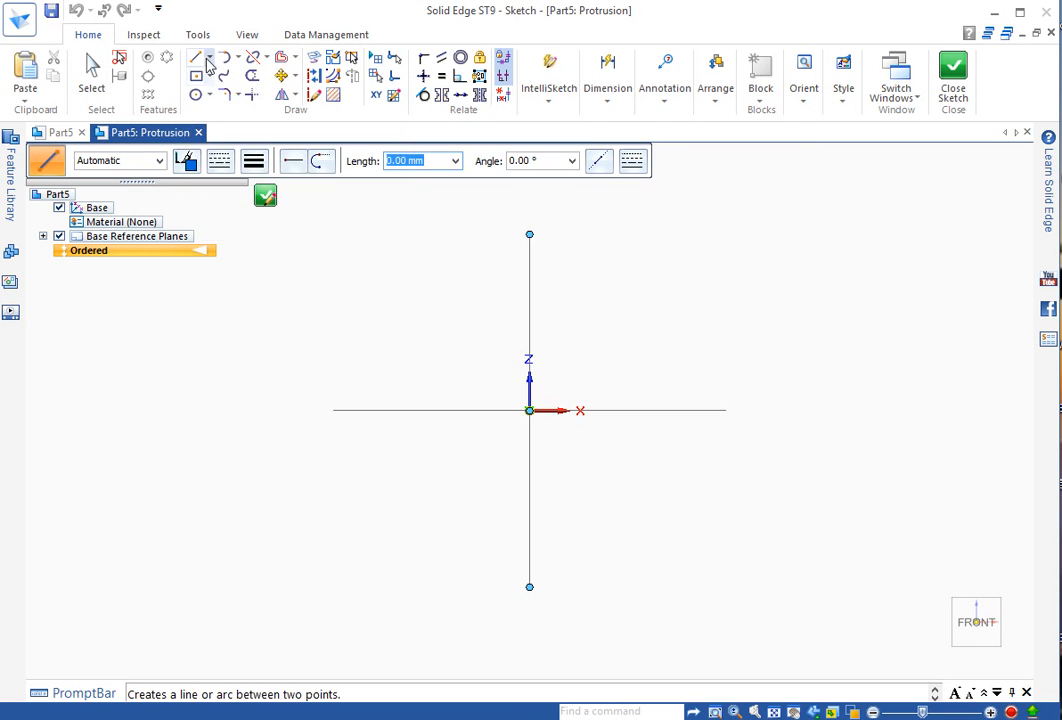
mouse_move(196, 76)
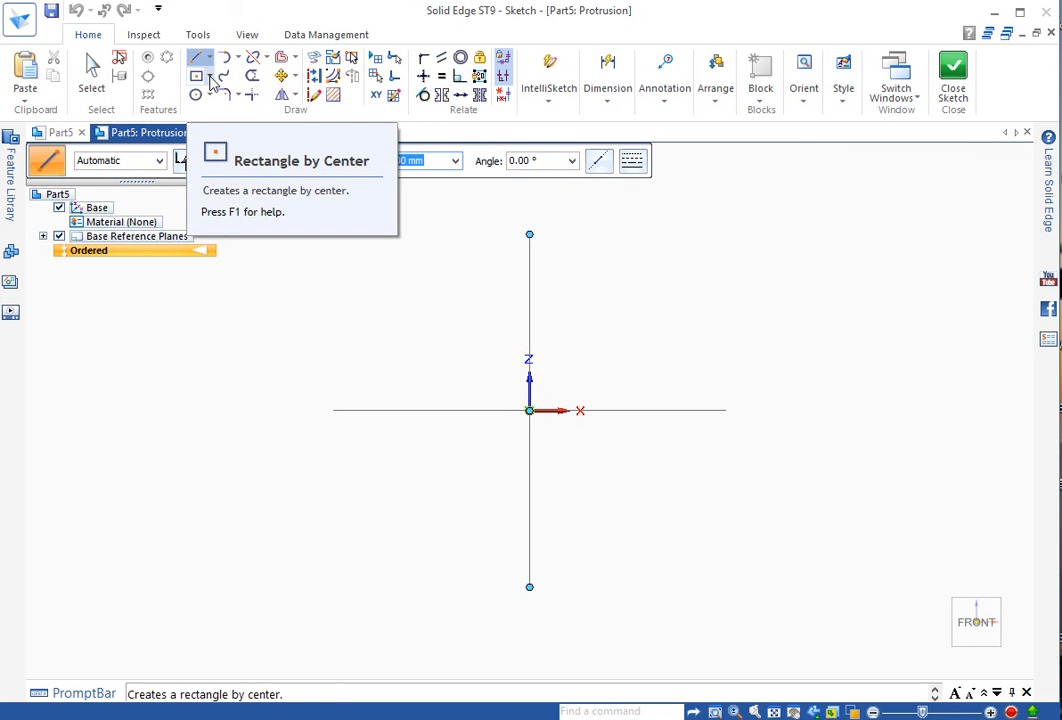
left_click(200, 56)
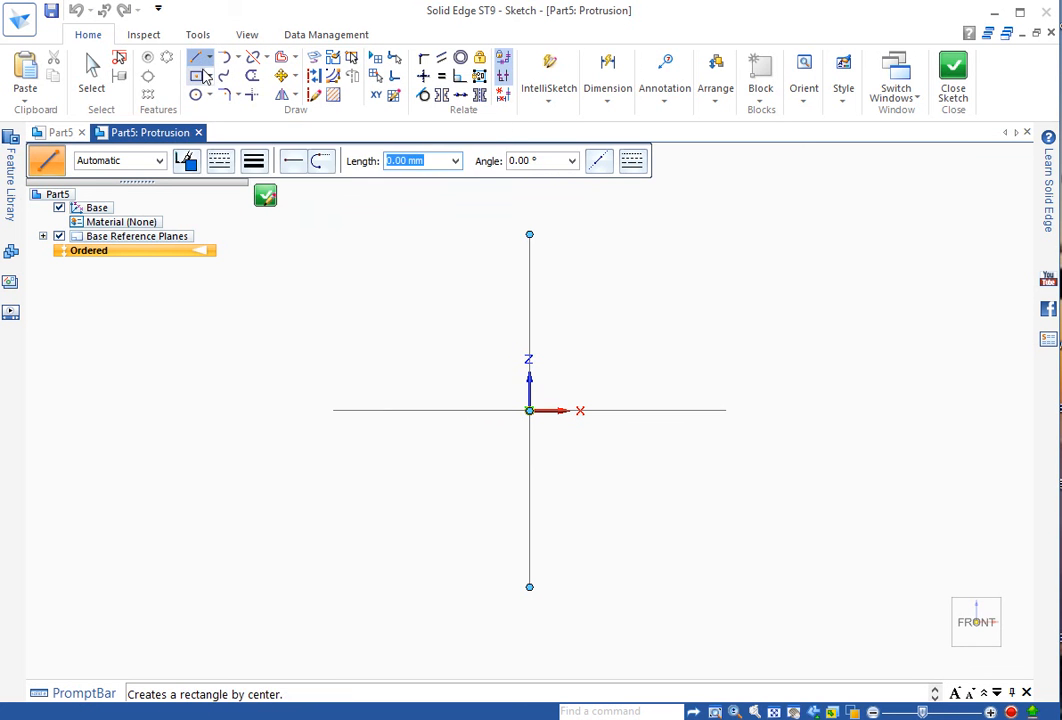
left_click(212, 76)
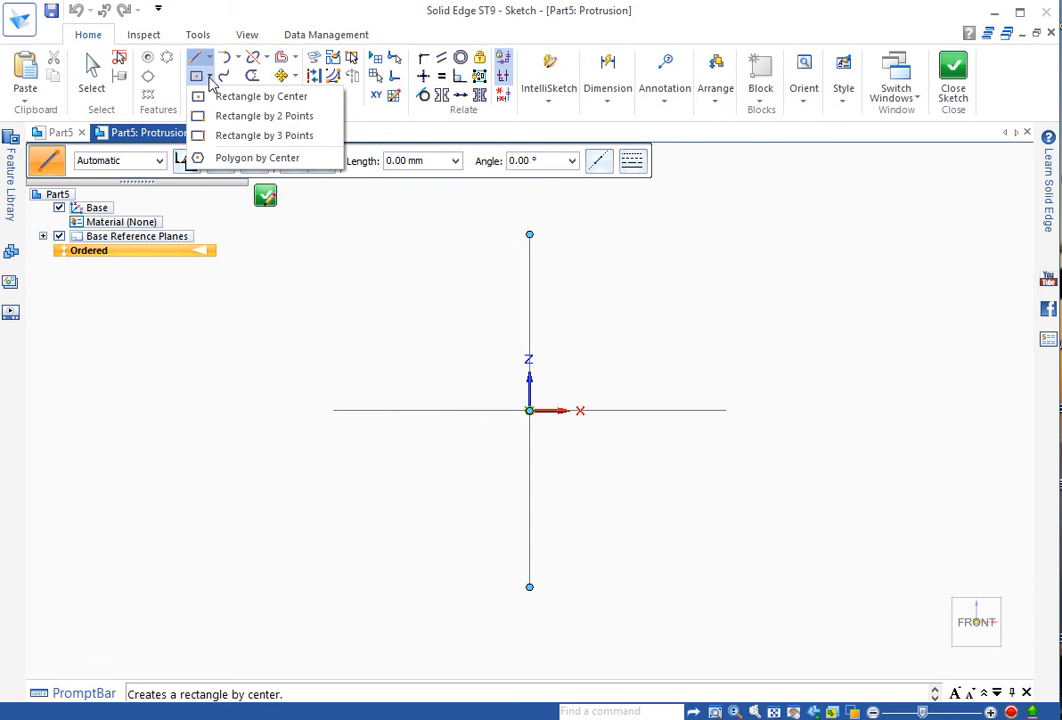
mouse_move(264, 114)
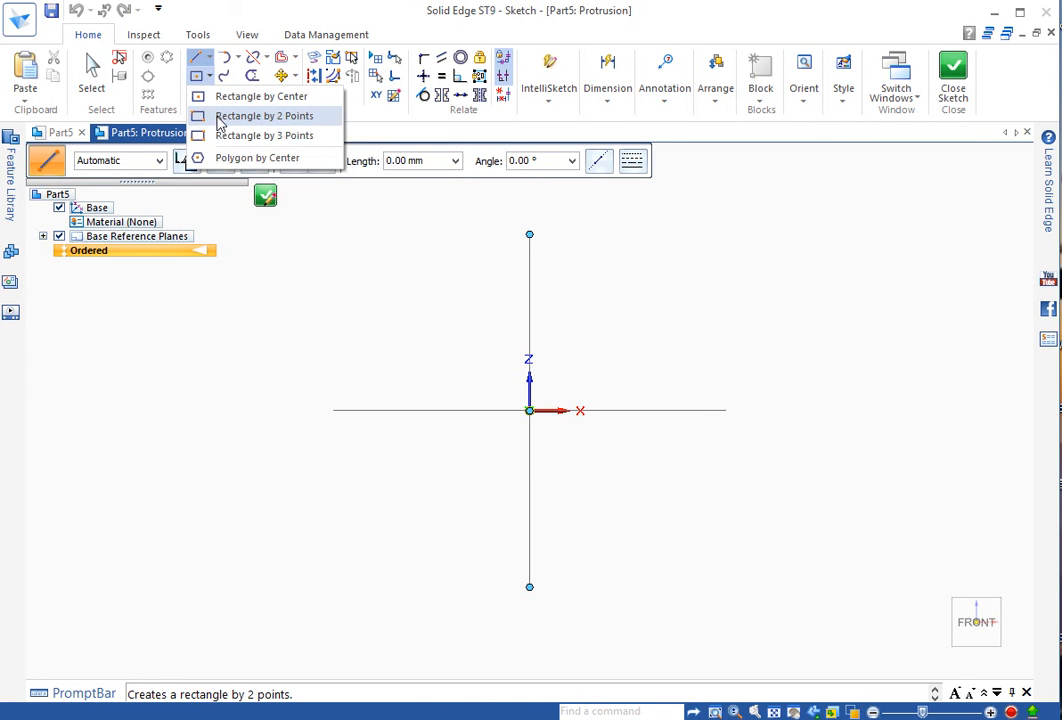
Step: Activate the Rectangle by 2 Points tool for the block's profile
left_click(268, 116)
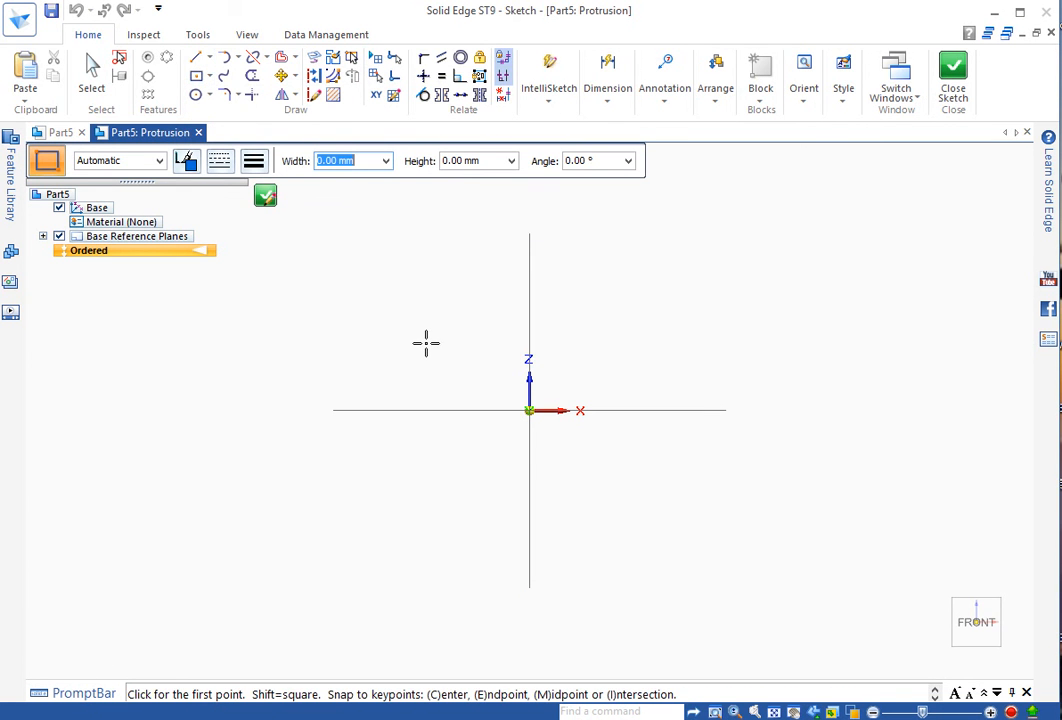
mouse_move(408, 320)
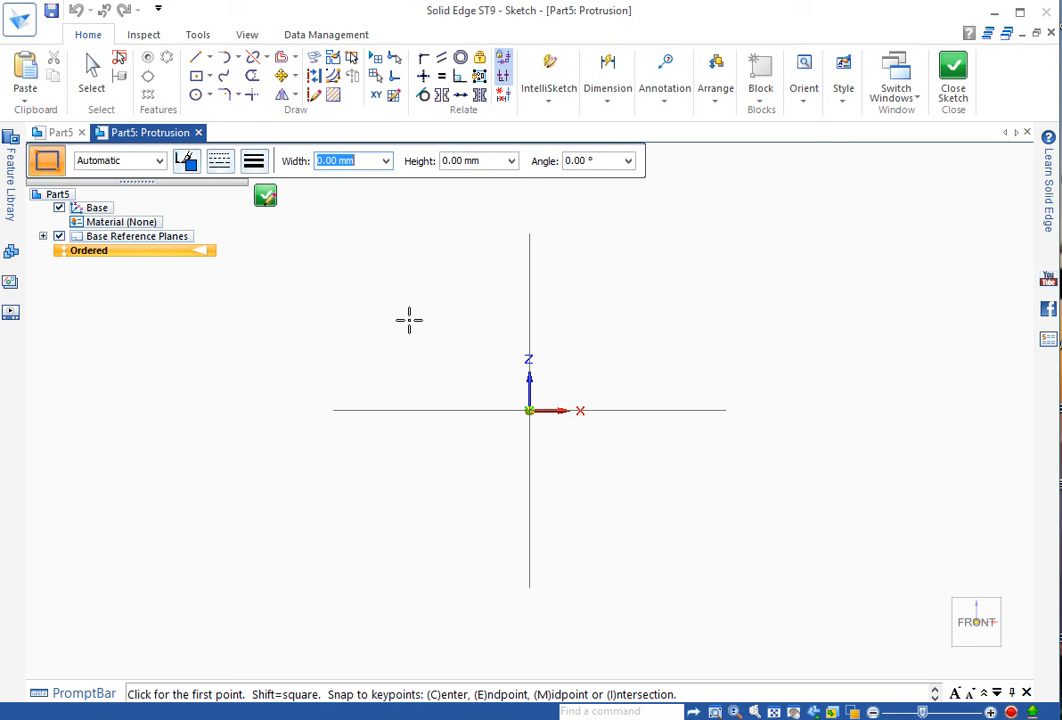
mouse_move(432, 344)
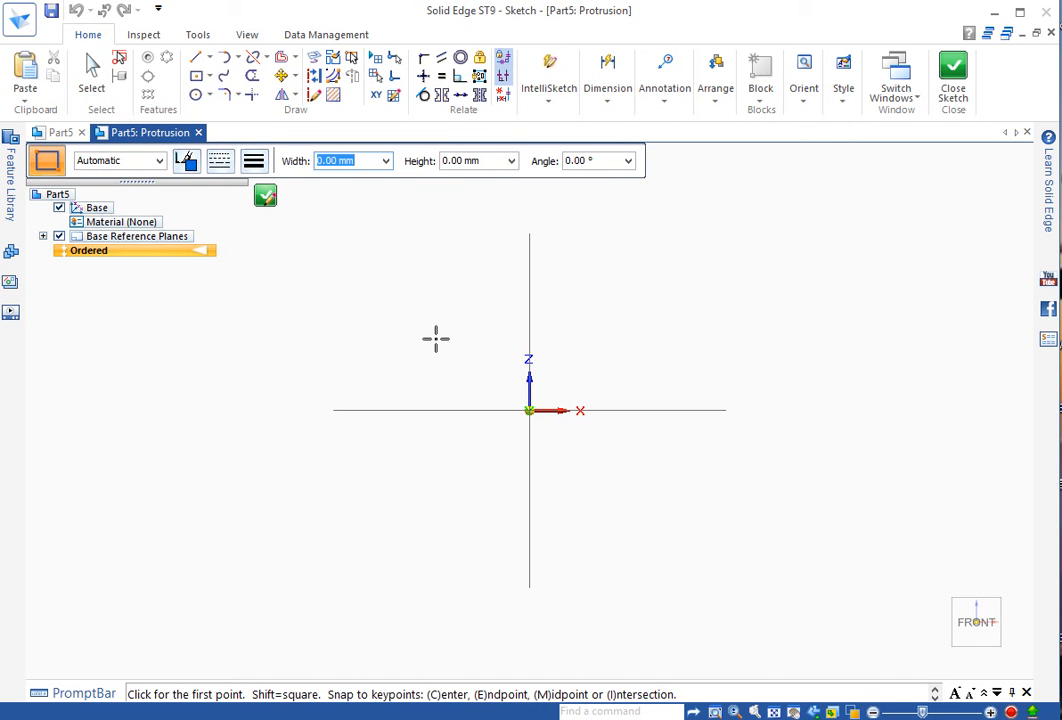
mouse_move(440, 340)
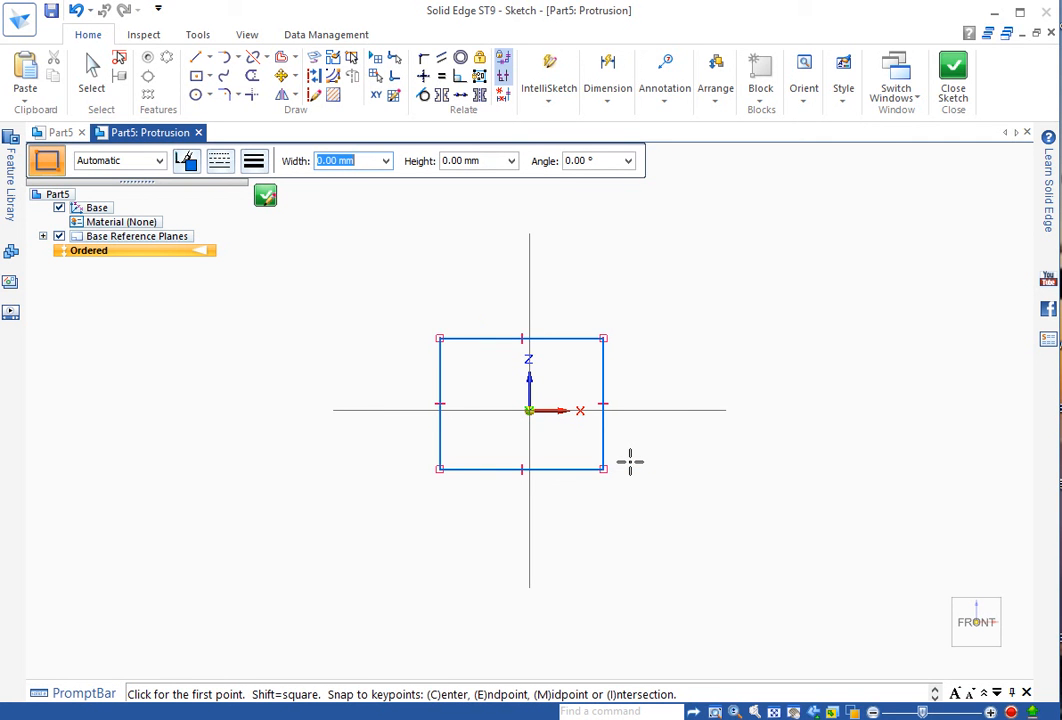
mouse_move(524, 220)
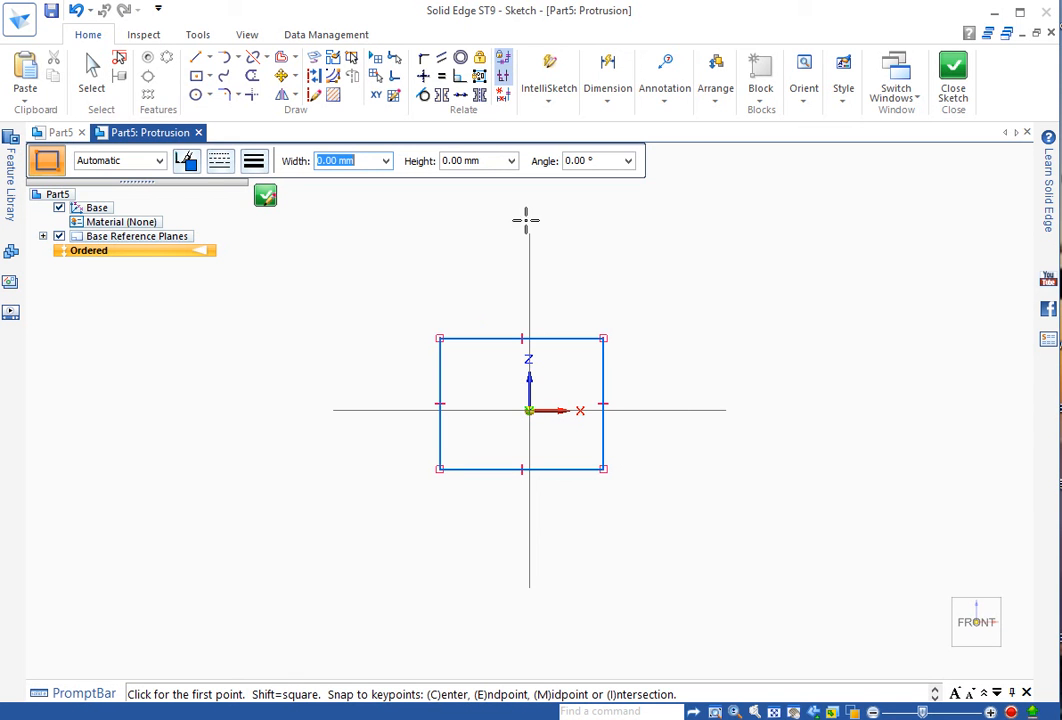
mouse_move(416, 276)
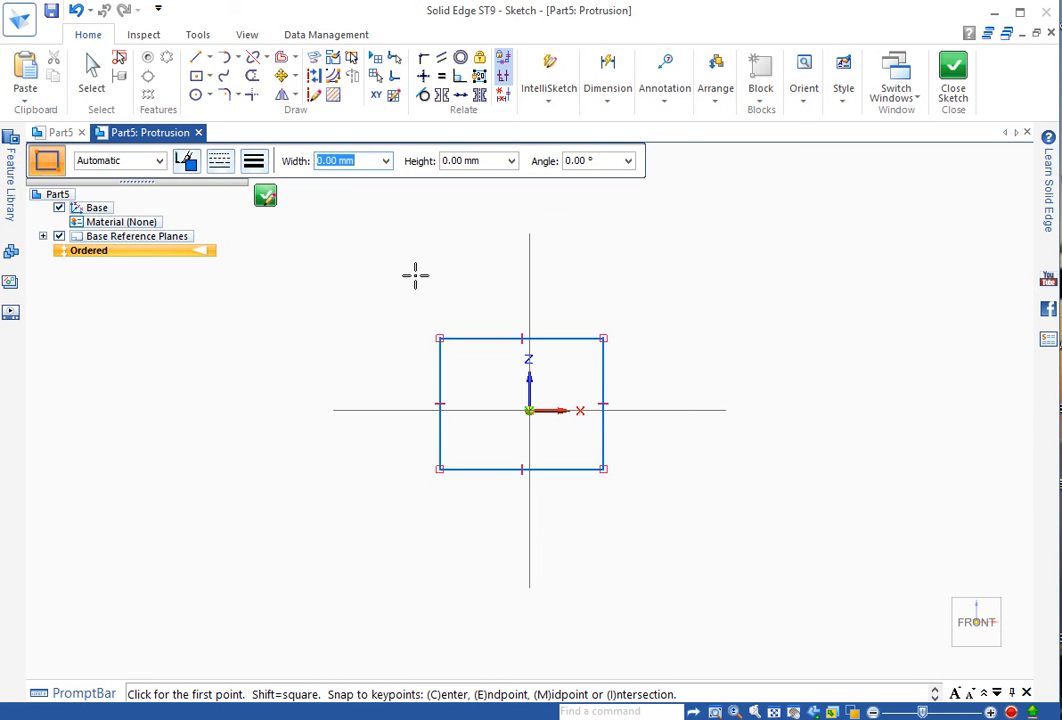
mouse_move(404, 272)
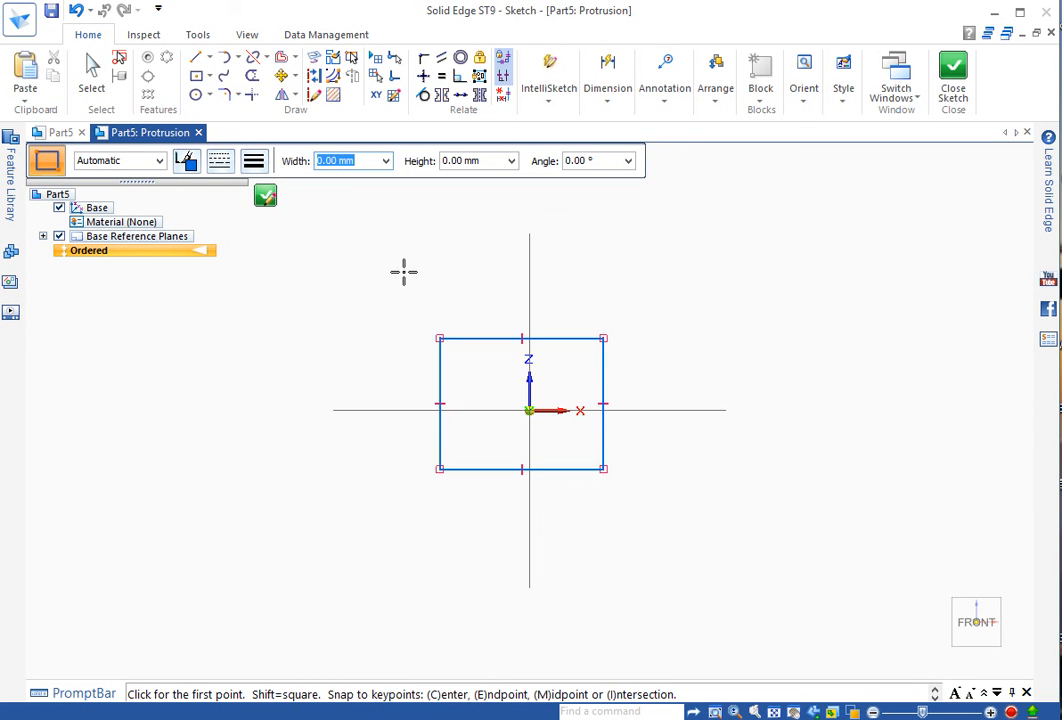
mouse_move(364, 368)
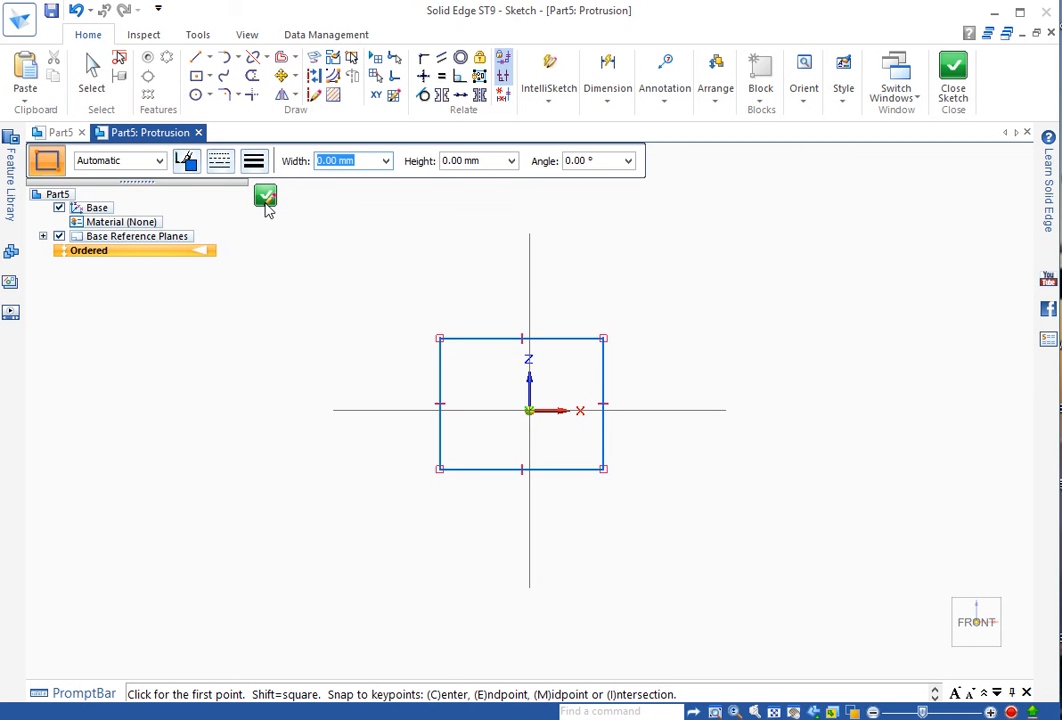
mouse_move(268, 200)
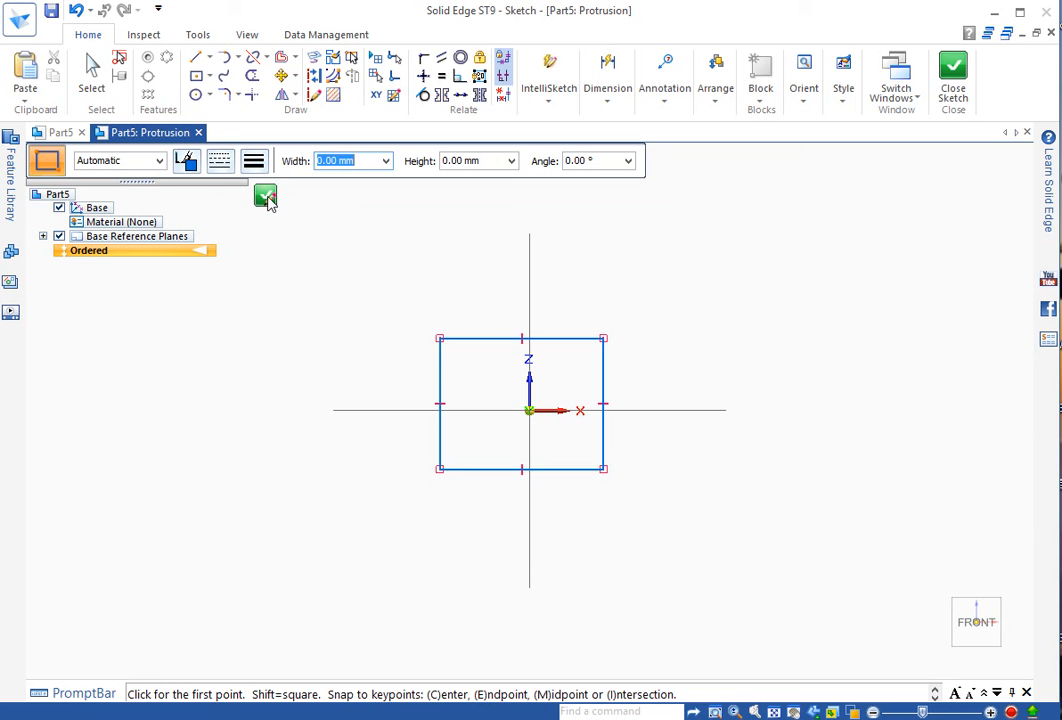
mouse_move(792, 256)
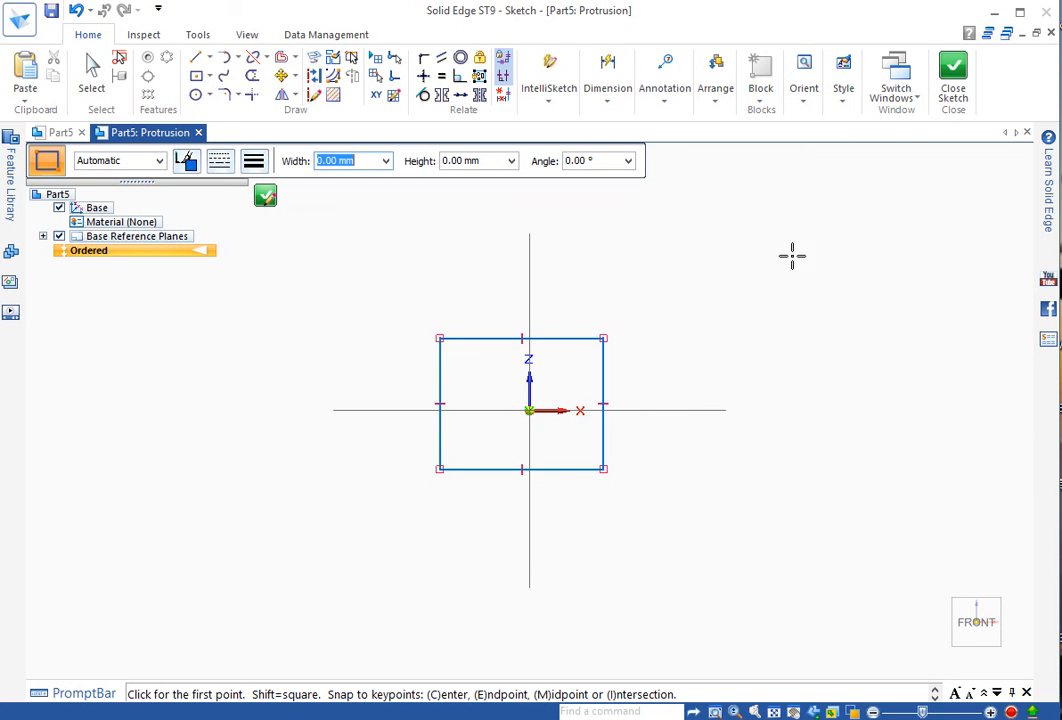
mouse_move(952, 76)
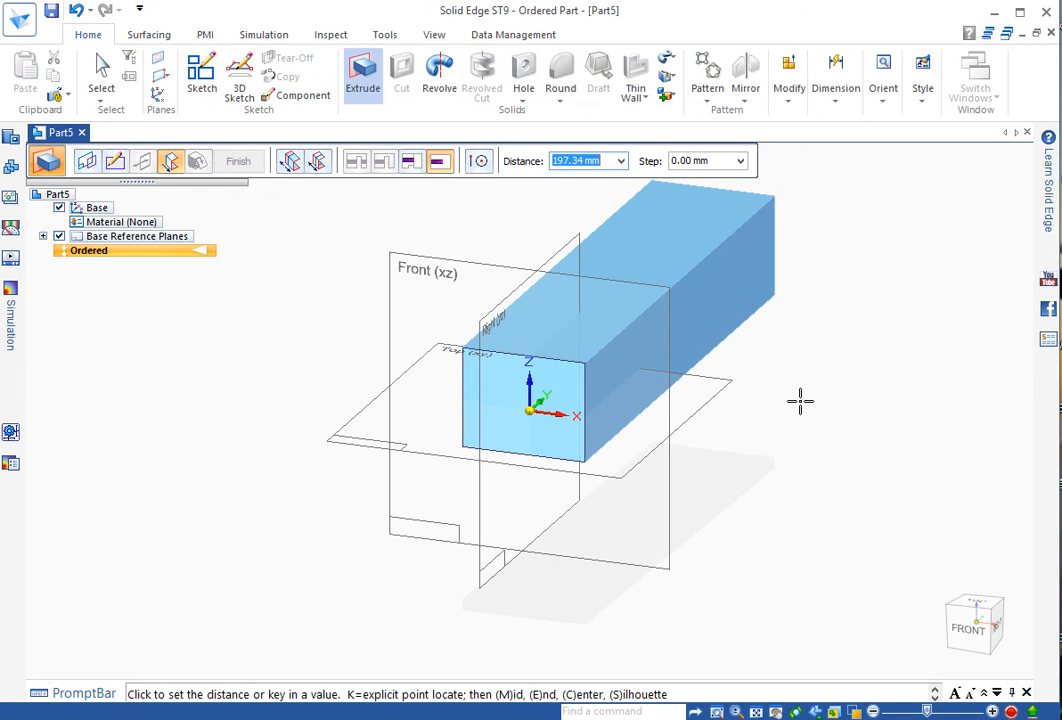
Step: Set the block's extrusion distance to 30 mm
left_click_drag(800, 400, 624, 296)
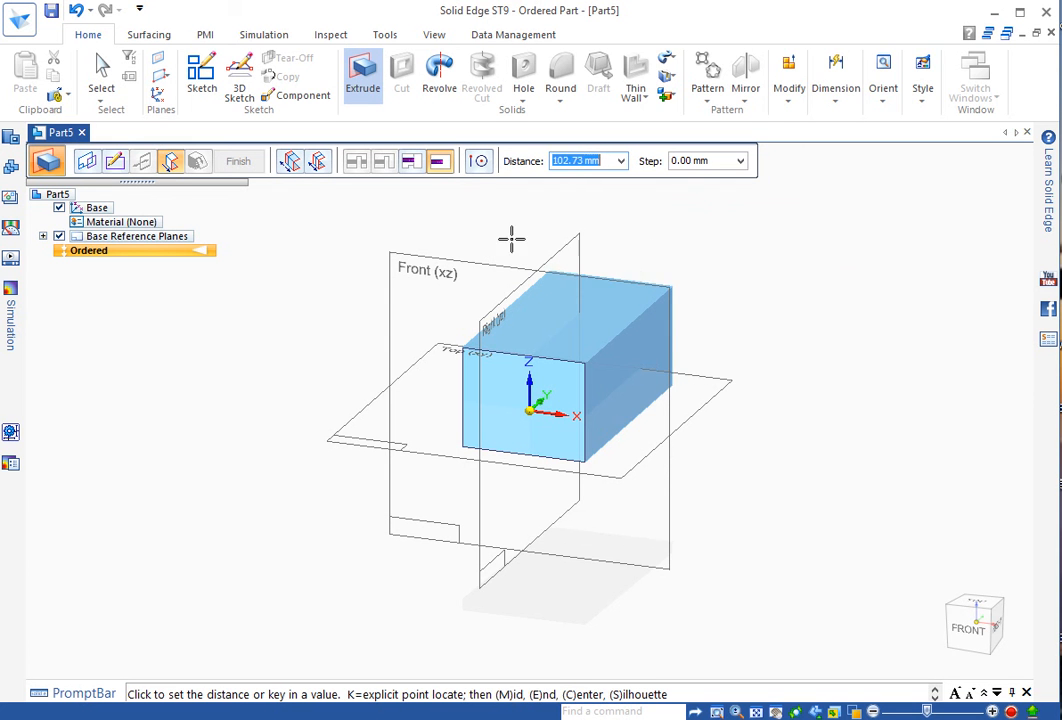
mouse_move(540, 224)
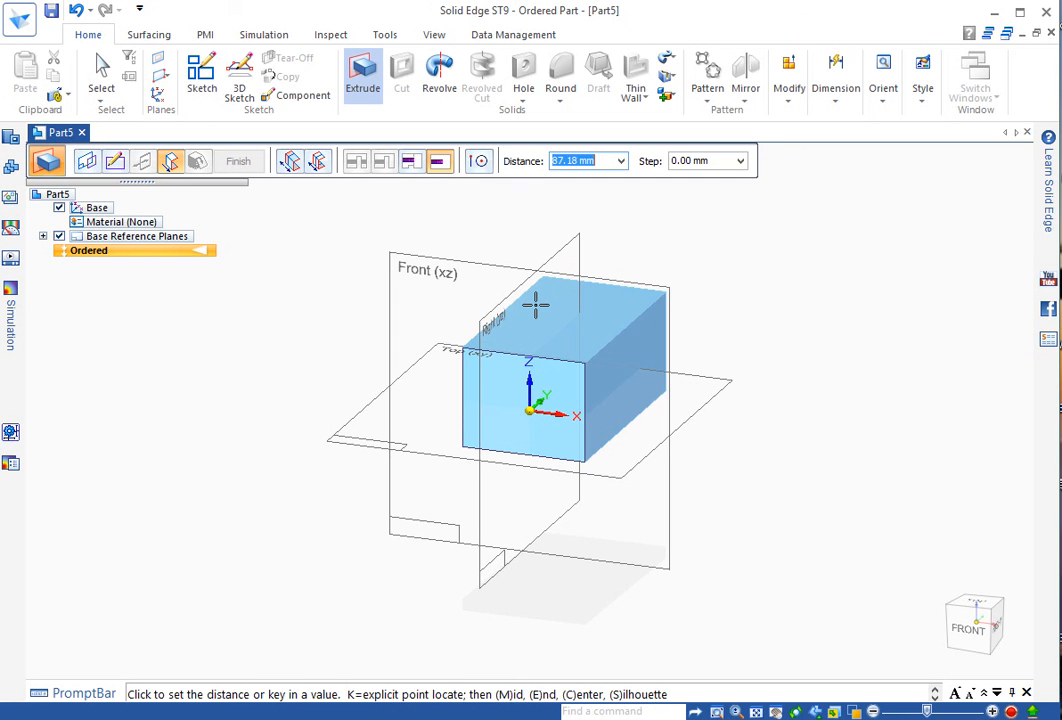
type("30")
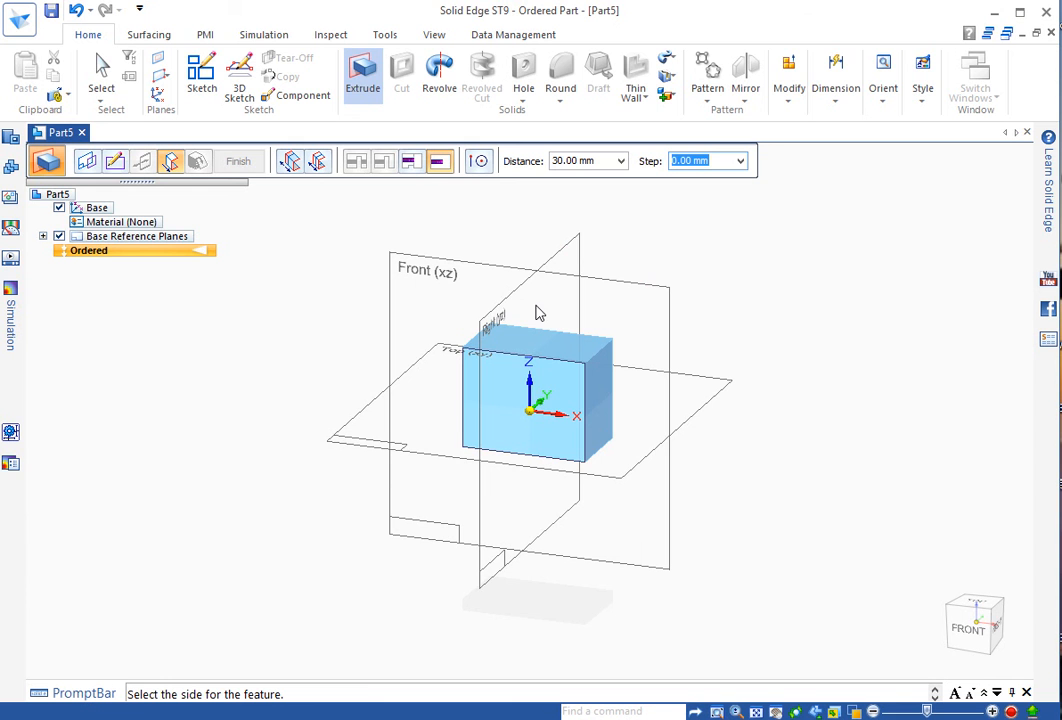
mouse_move(632, 320)
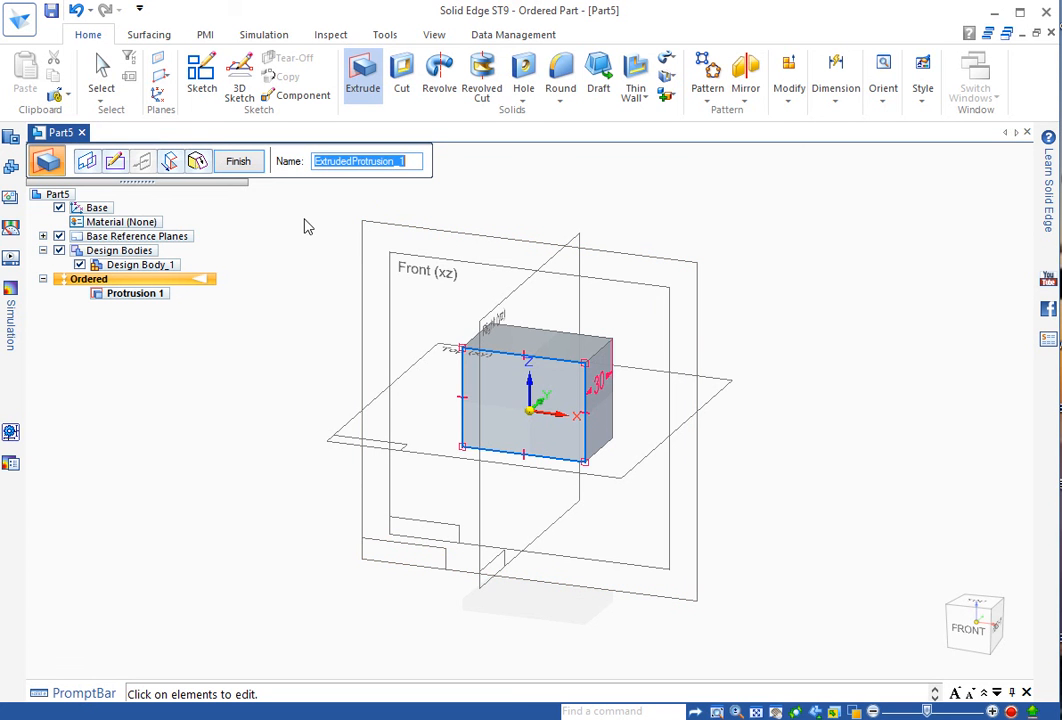
mouse_move(238, 160)
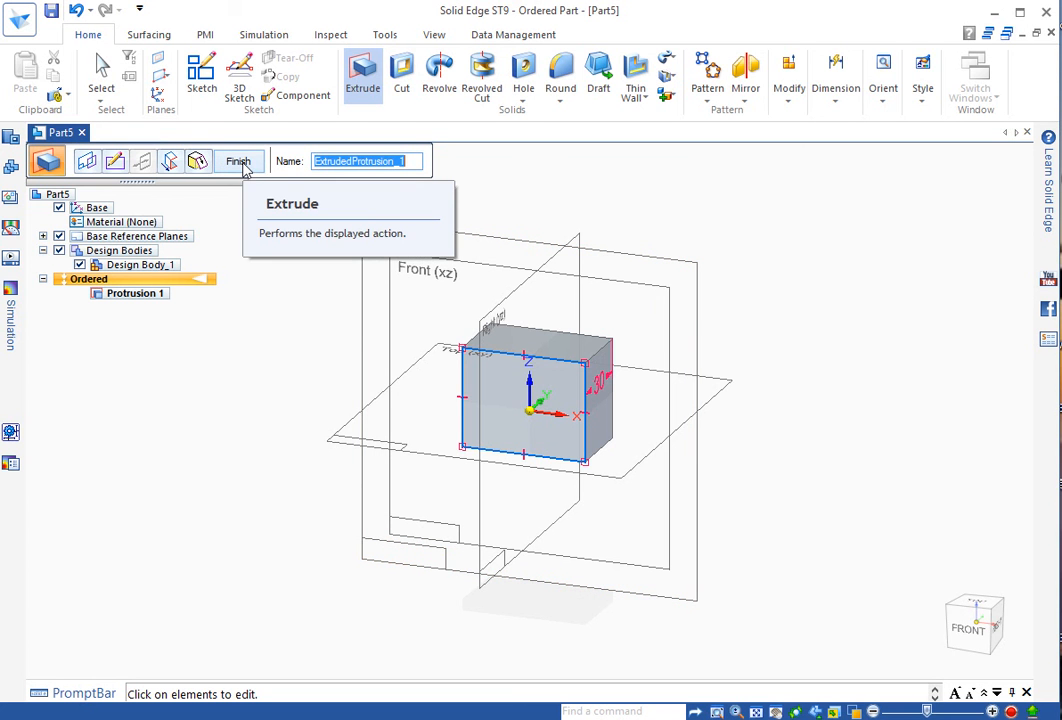
mouse_move(244, 168)
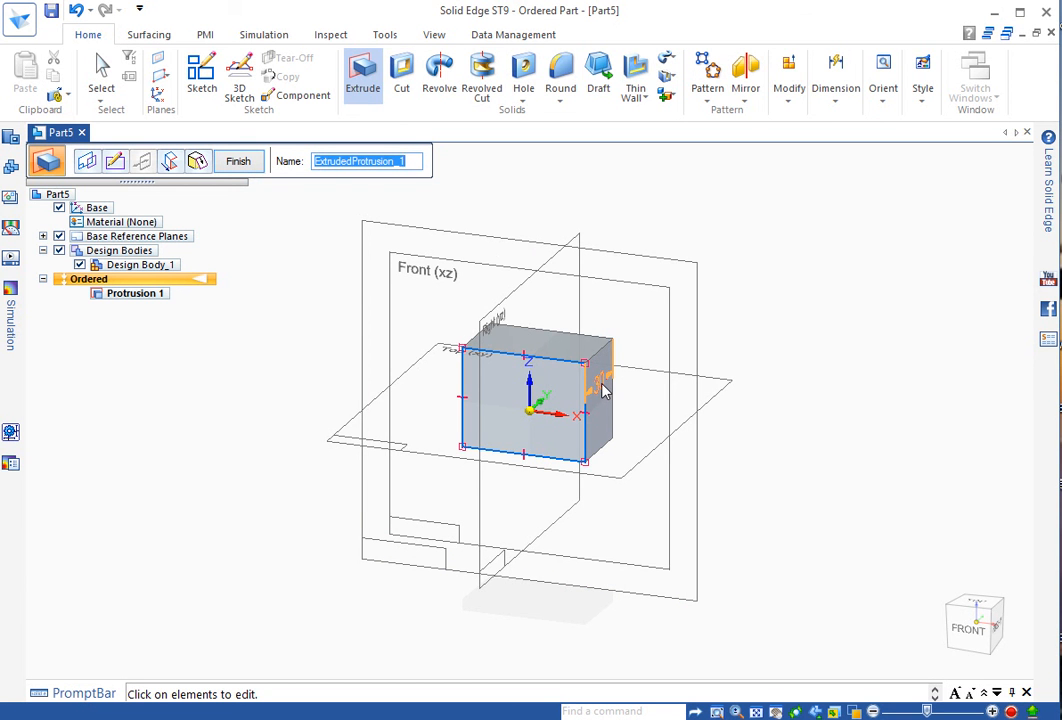
mouse_move(292, 224)
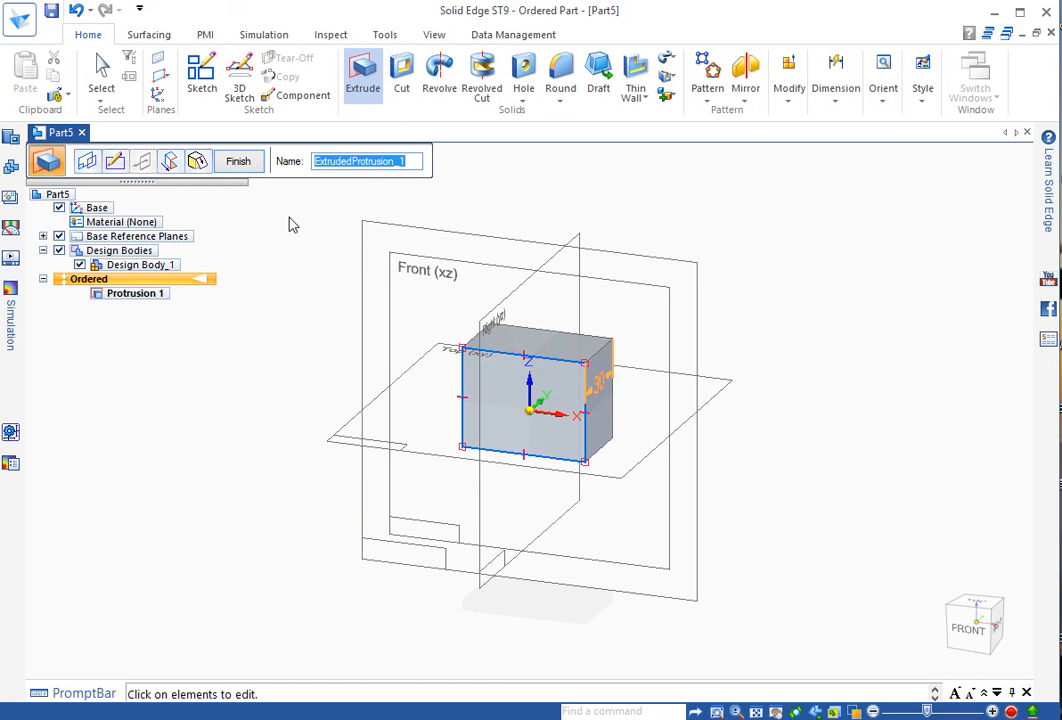
mouse_move(238, 160)
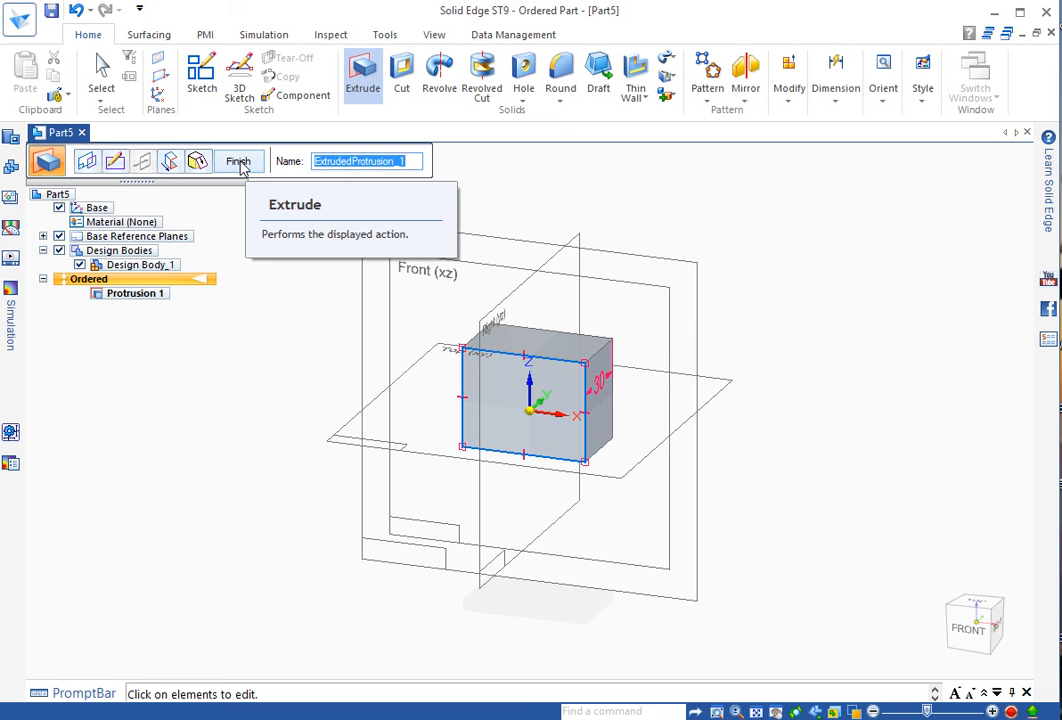
Step: Finish the 30 mm extrusion as Protrusion 1 and leave the command
left_click(236, 160)
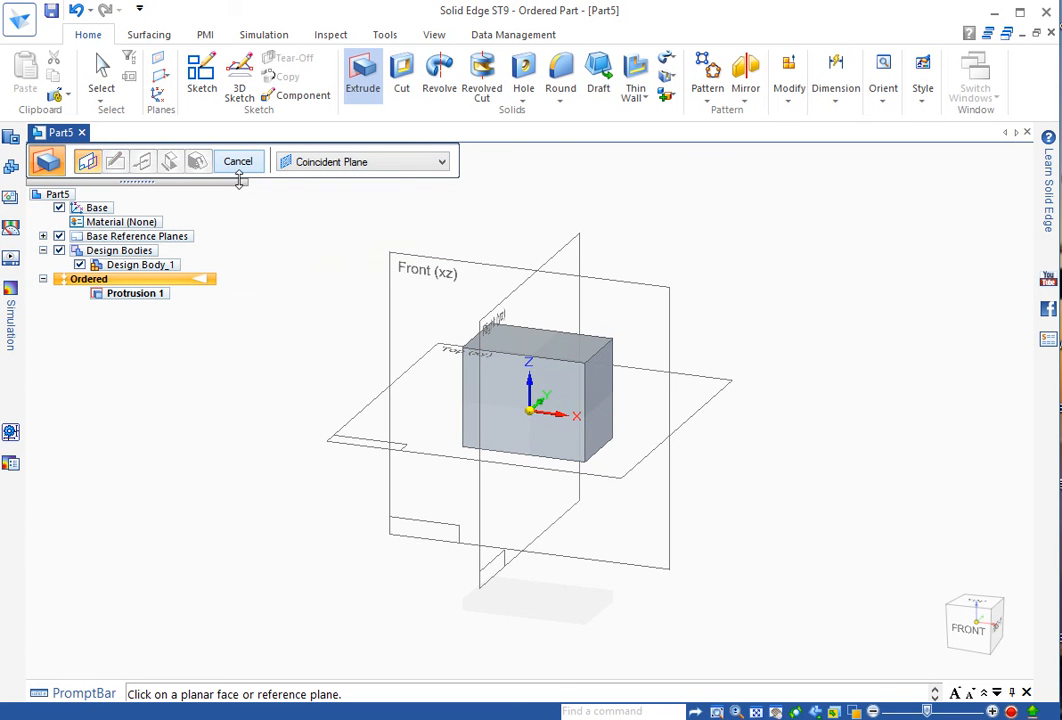
mouse_move(238, 160)
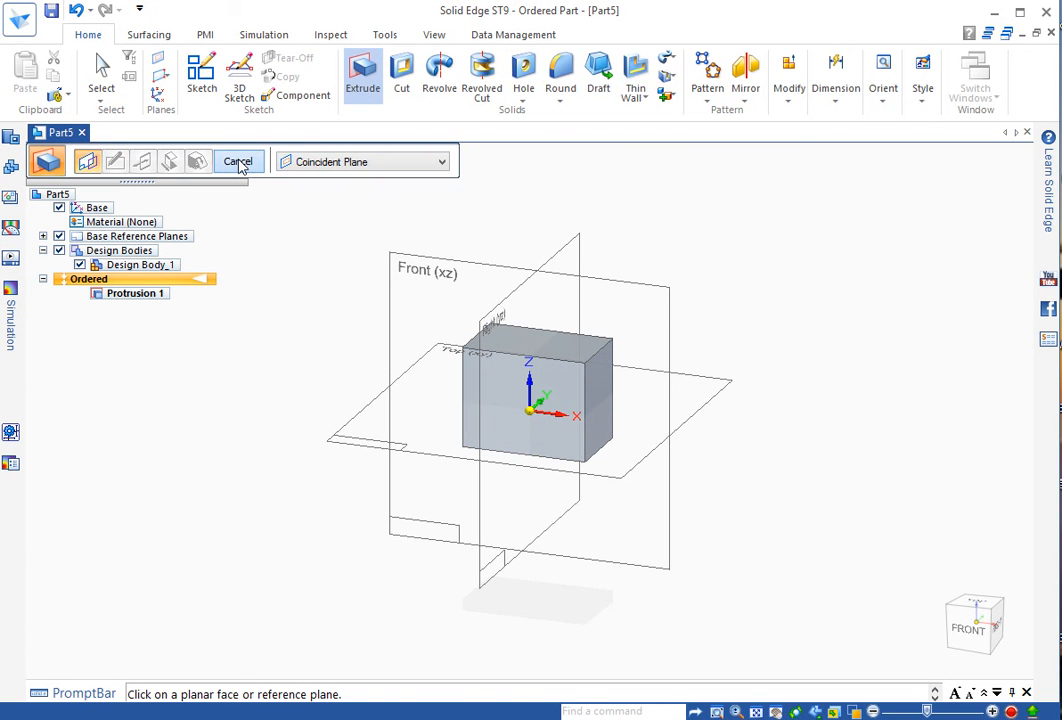
left_click(238, 160)
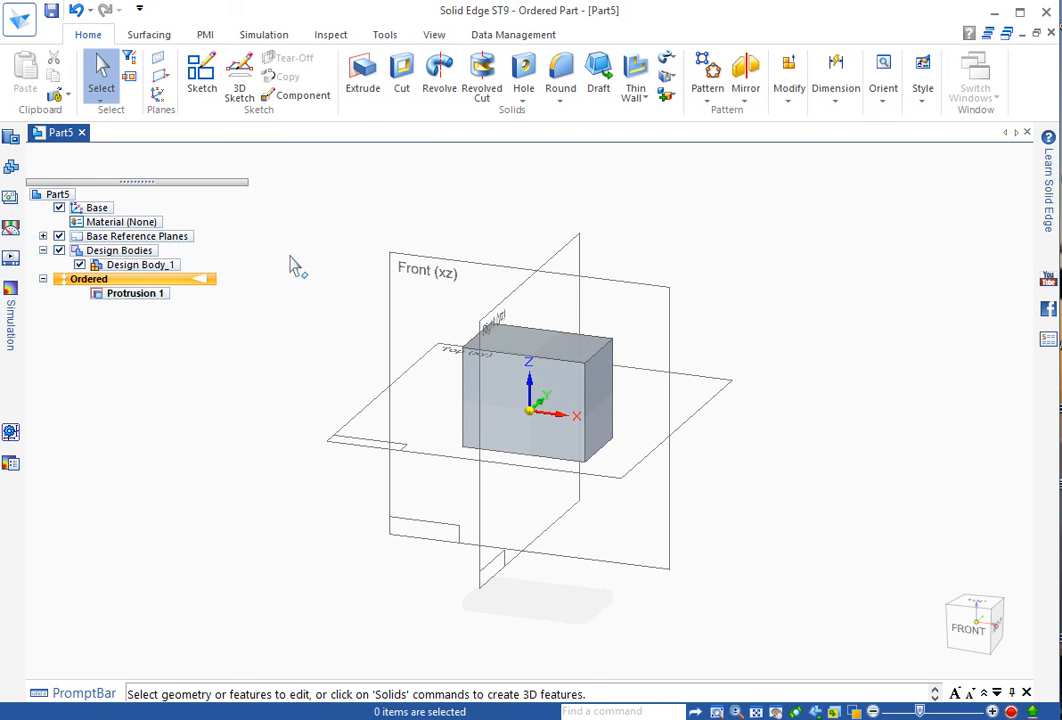
mouse_move(52, 12)
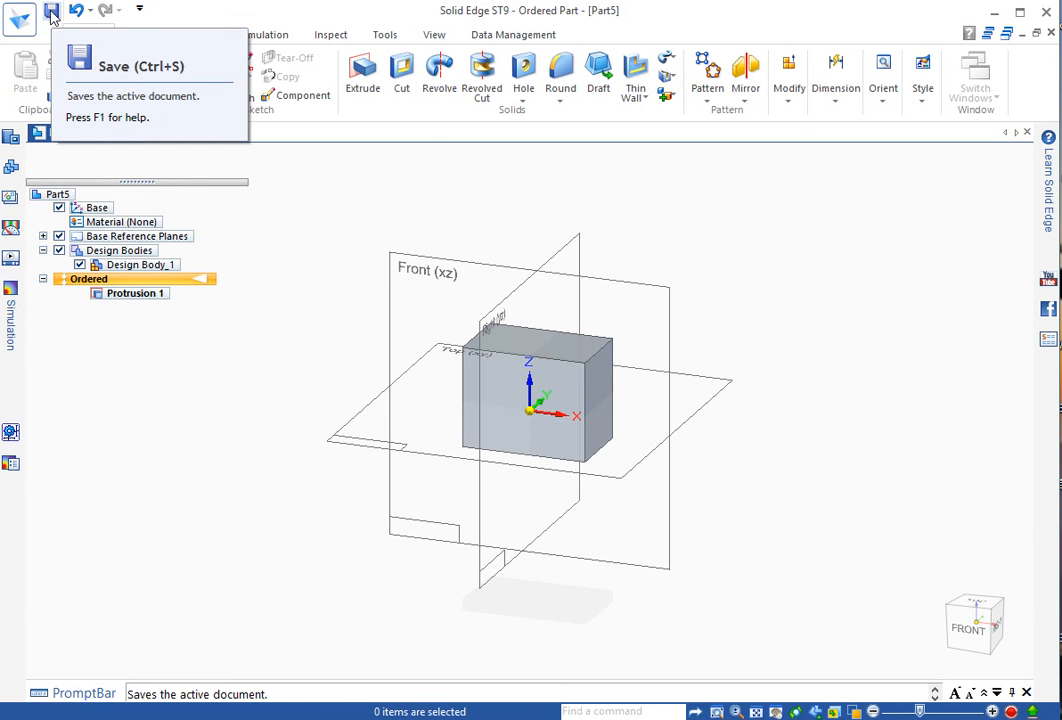
Step: Save the part as Block.par in the CAD 2016 folder
left_click(52, 10)
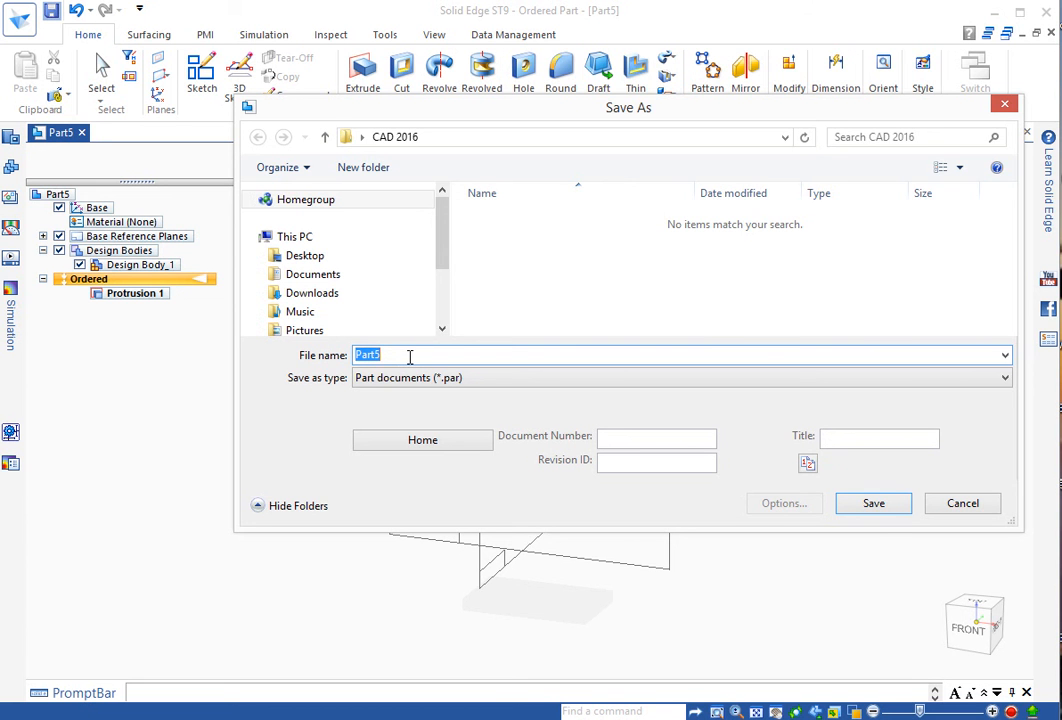
mouse_move(550, 268)
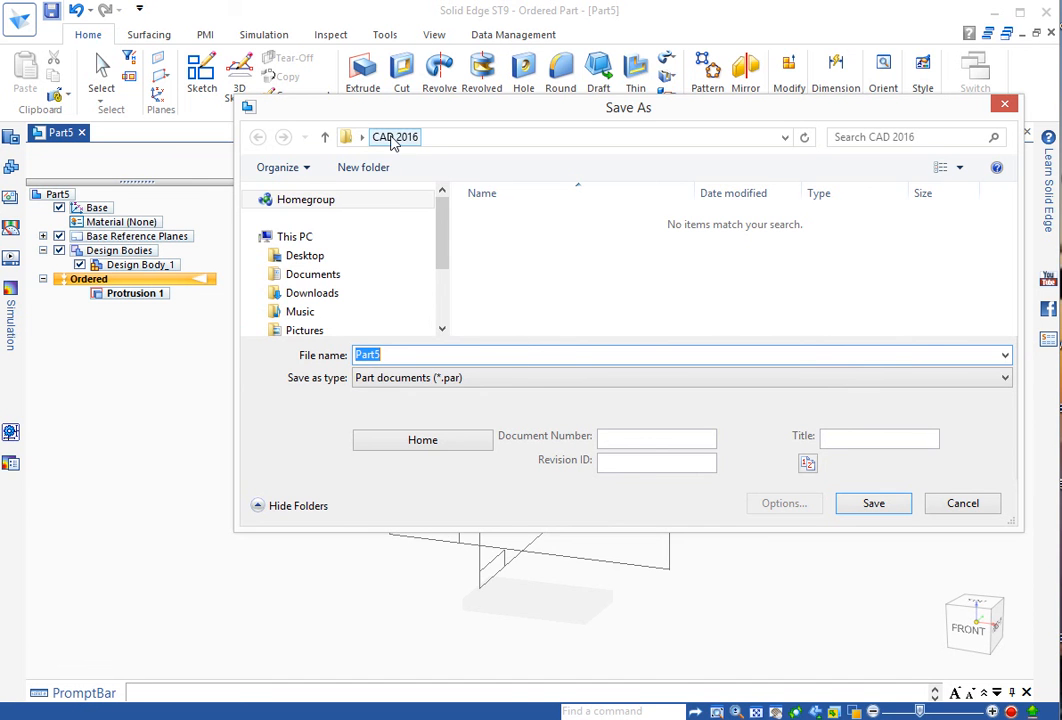
mouse_move(420, 144)
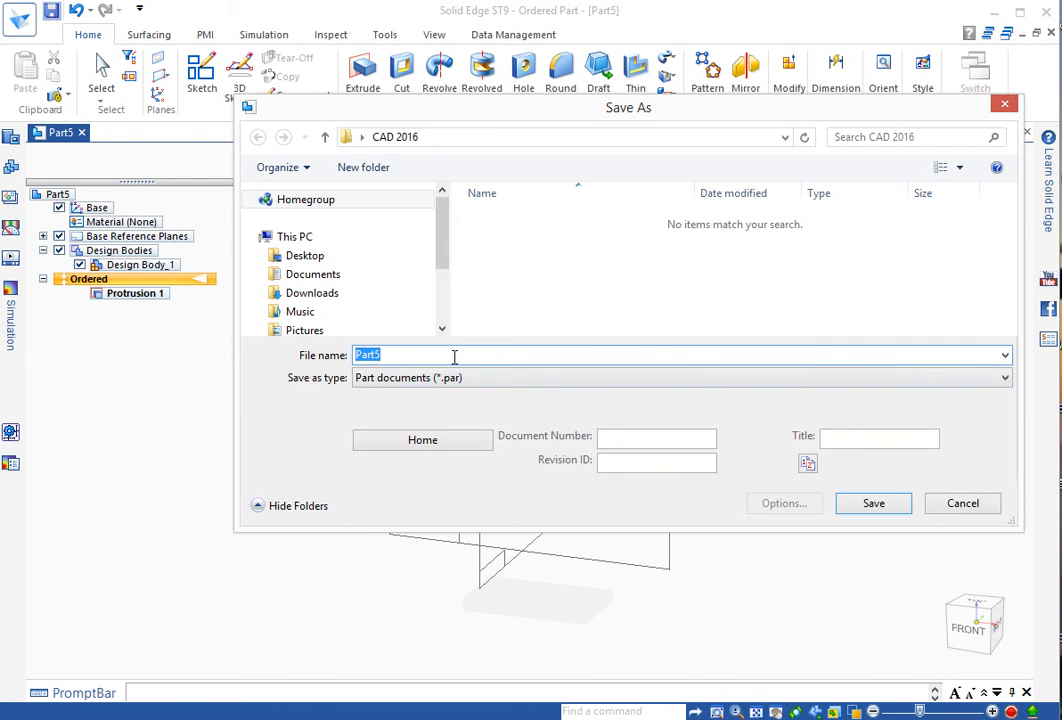
type("B")
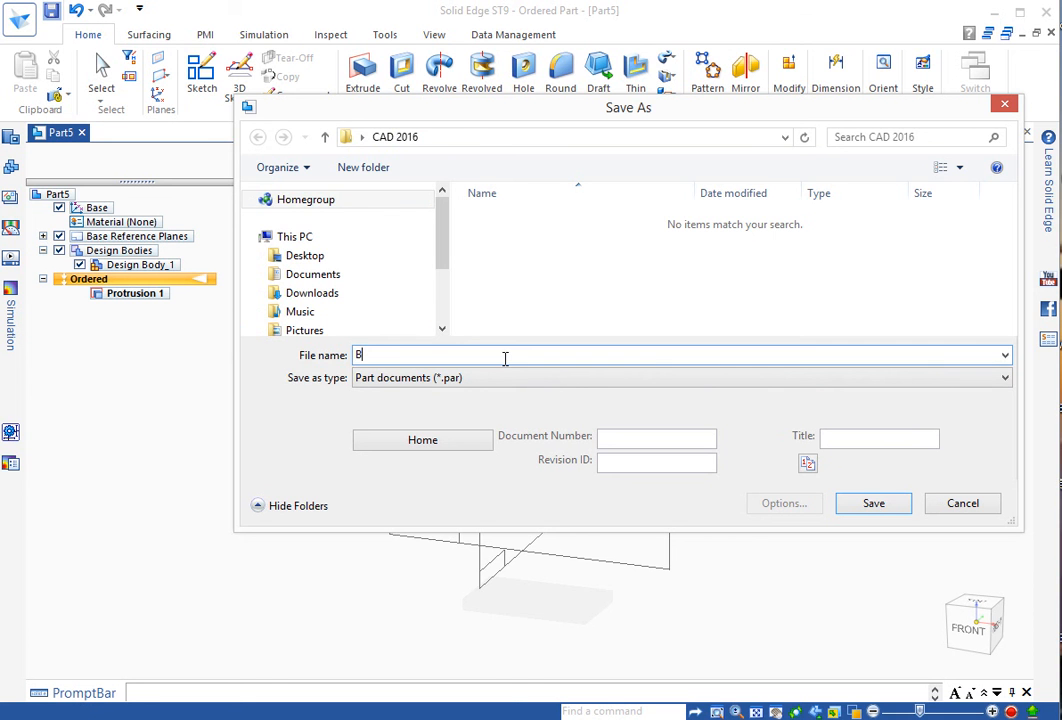
type("lock")
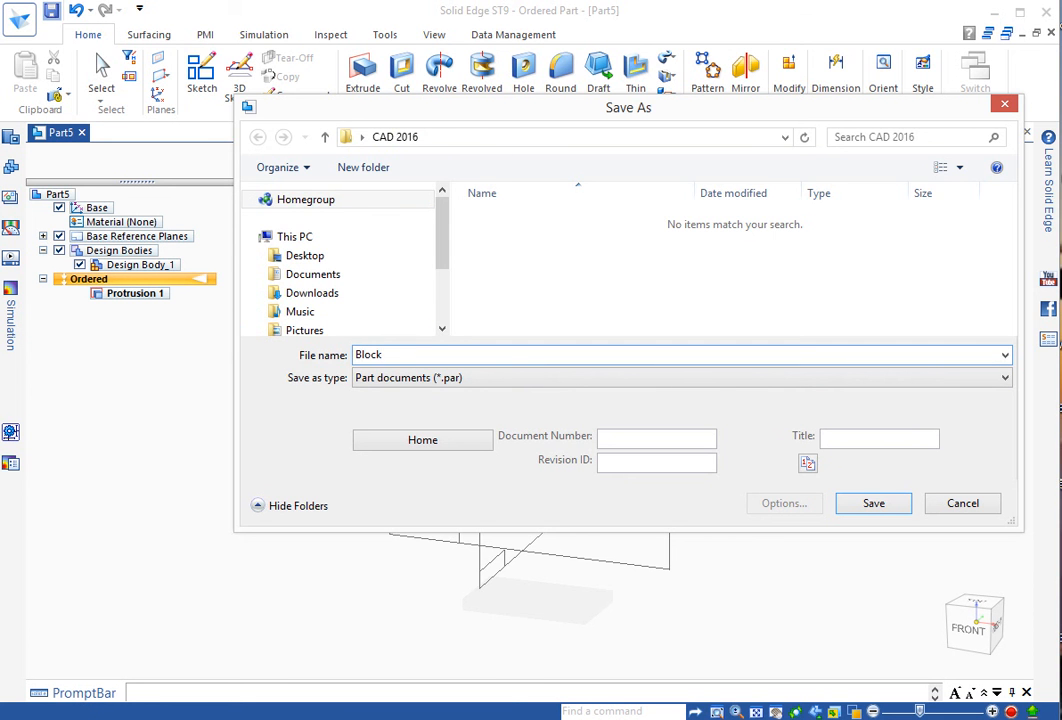
left_click(872, 504)
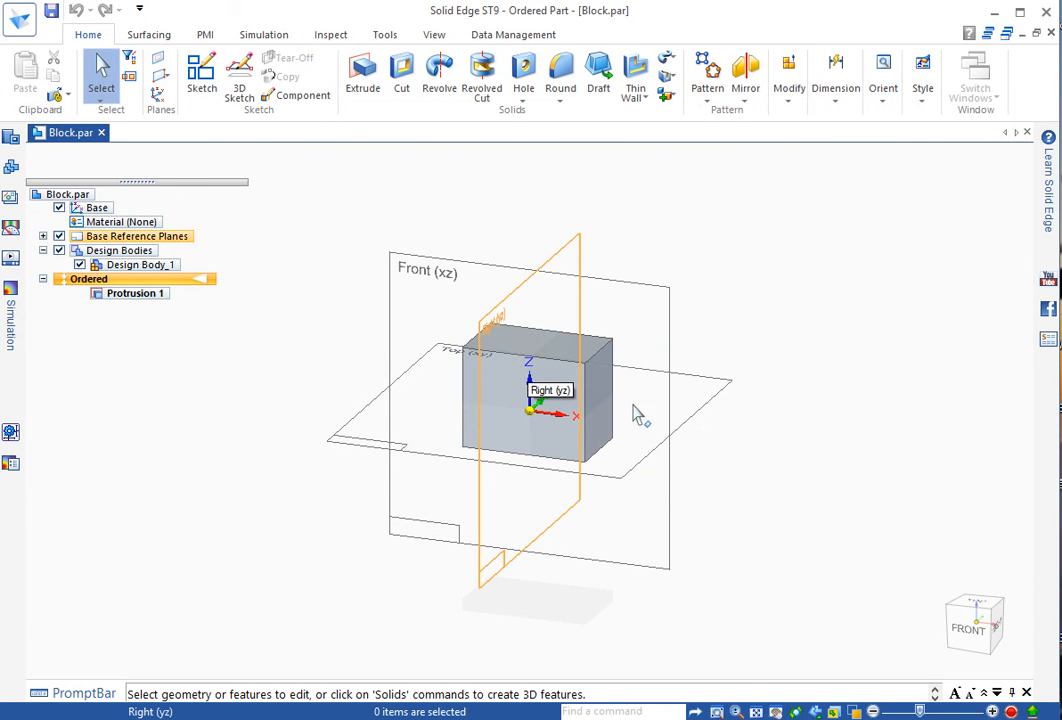